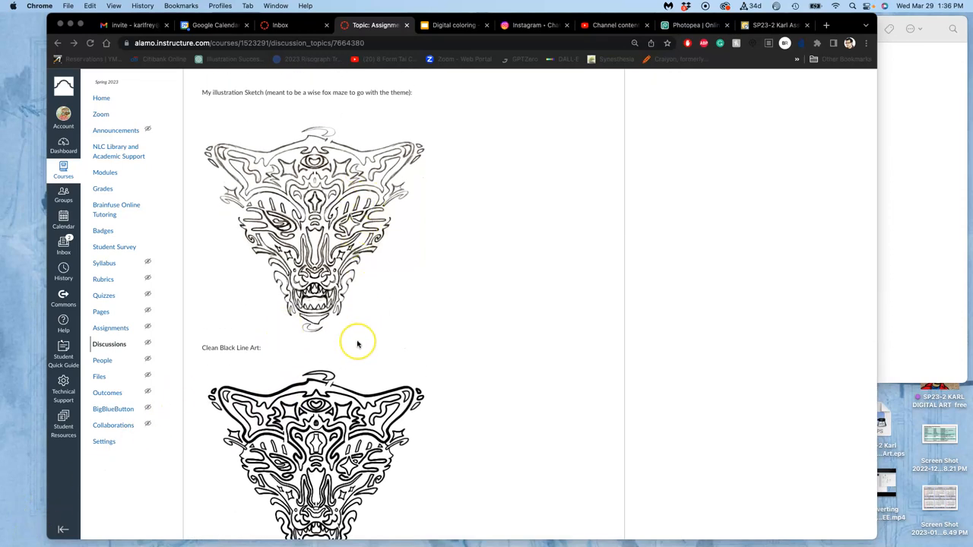
Scroll the Canvas post to view the fox maze sketch and its clean line art.
scroll(down, 3)
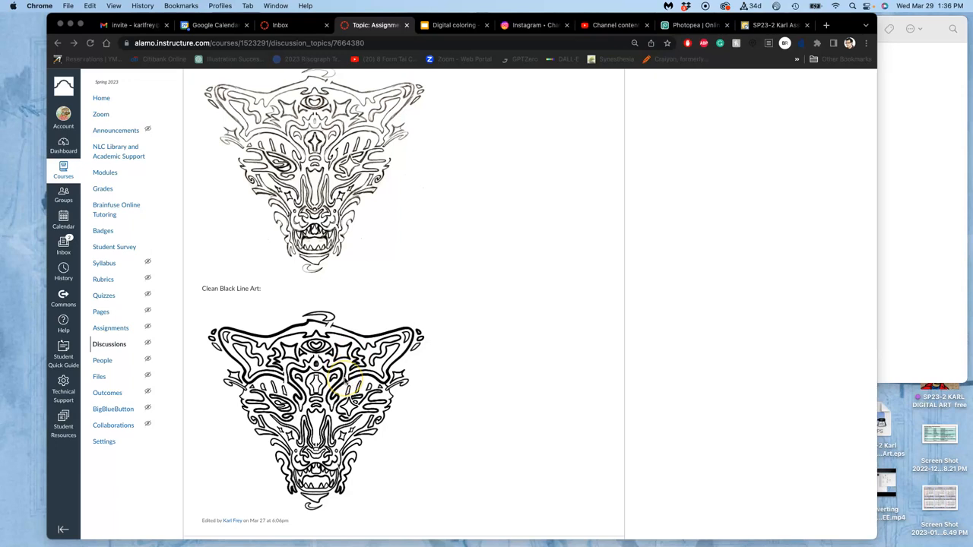
mouse_move(346, 380)
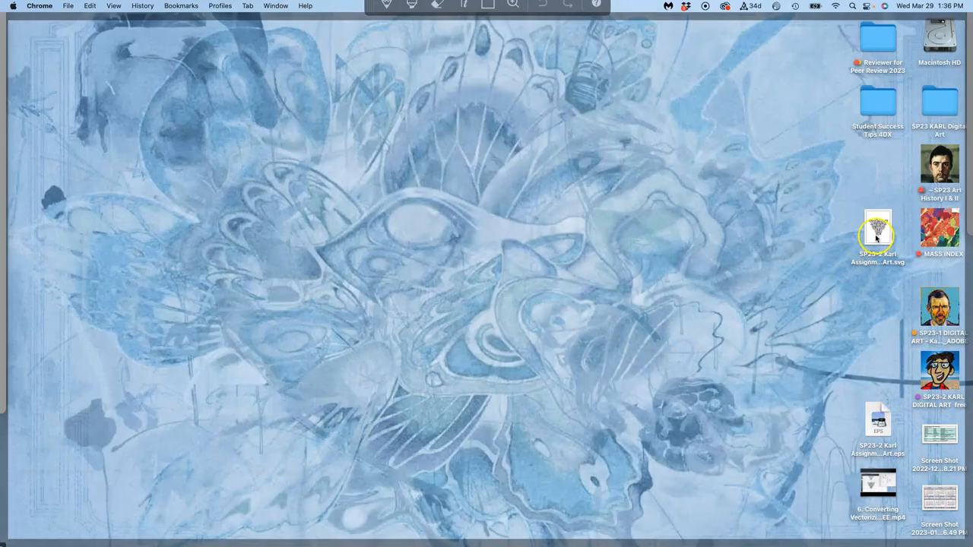
Open the desktop line-art SVG with Google Chrome from the right-click menu.
right_click(877, 232)
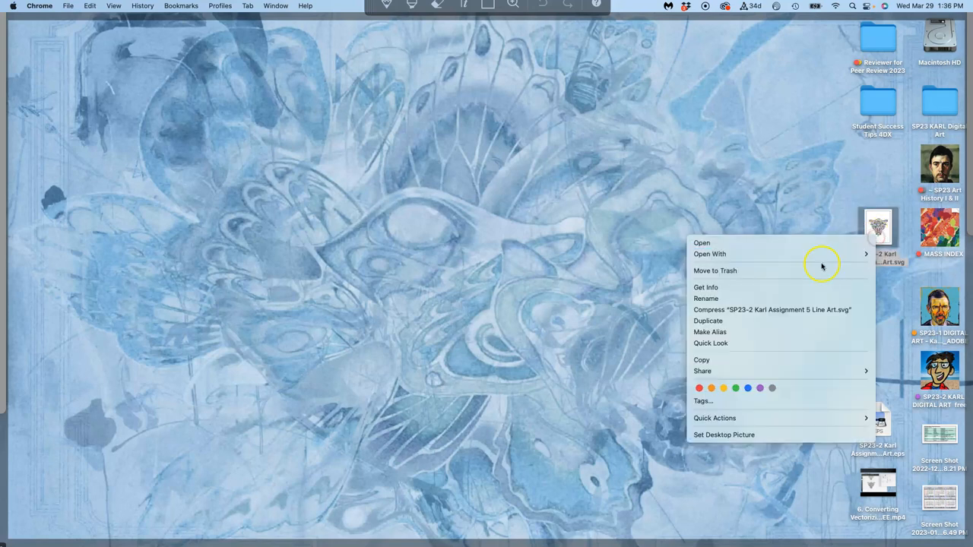
mouse_move(709, 254)
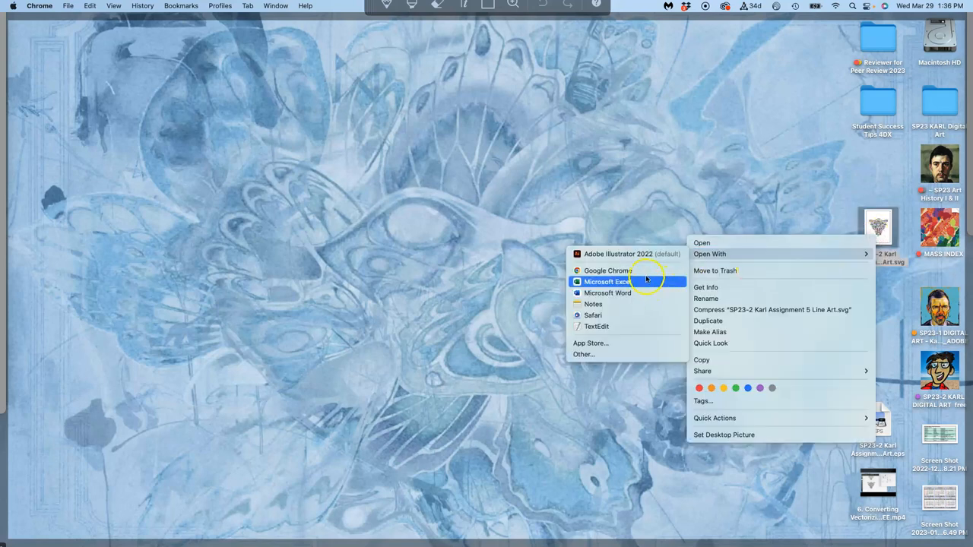
click(607, 271)
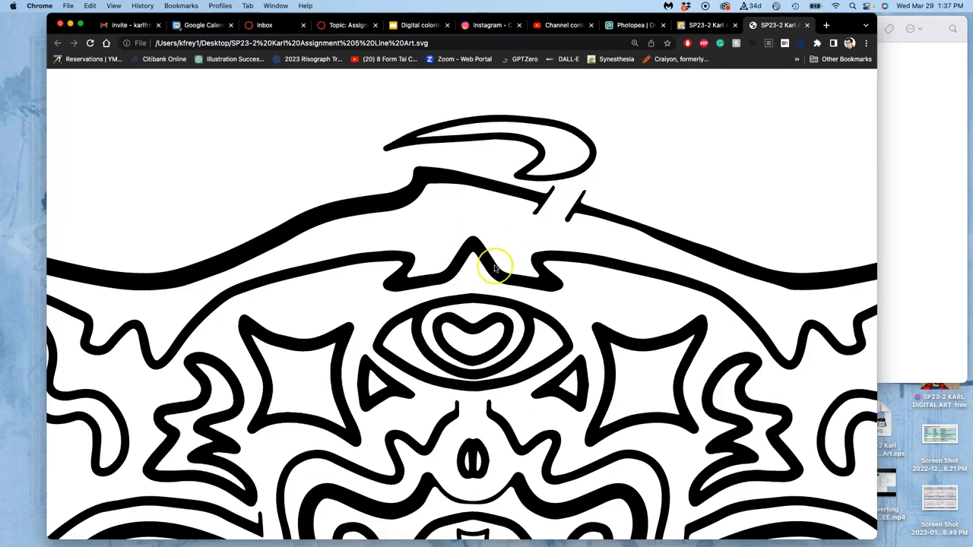
scroll(down, 3)
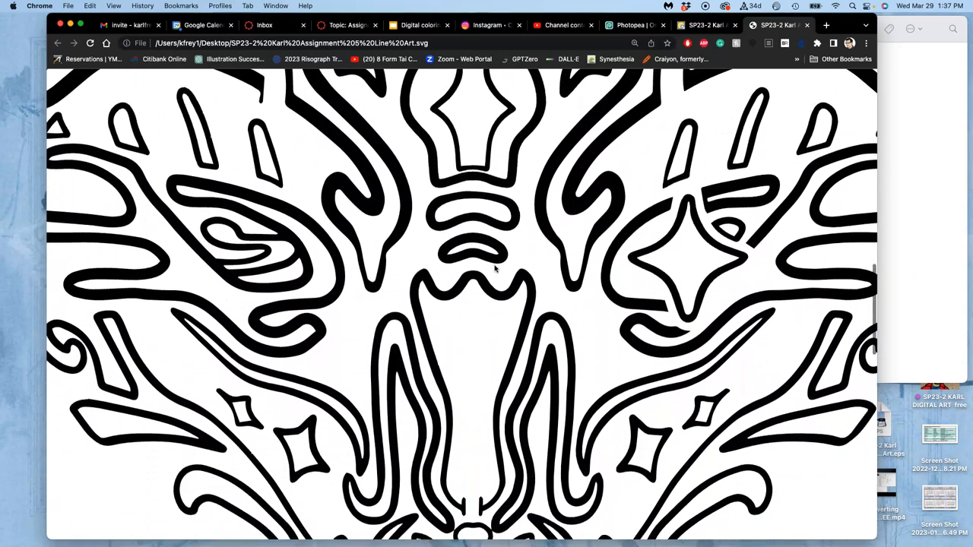
scroll(down, 3)
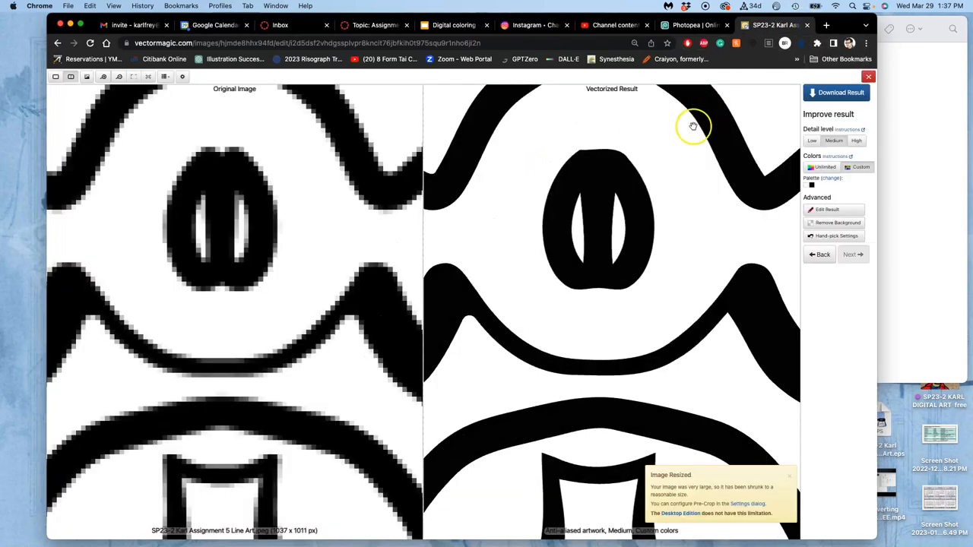
mouse_move(765, 141)
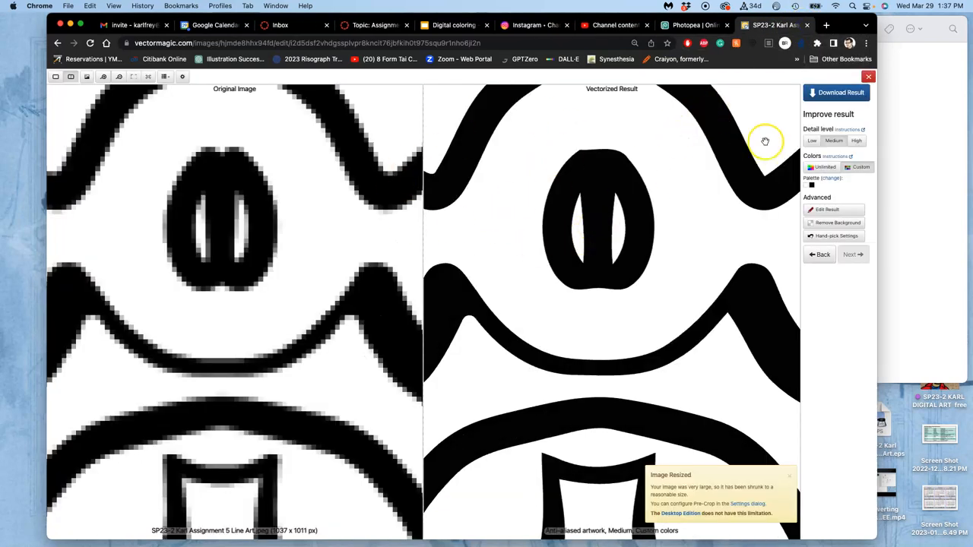
Download the vectorized line art as a Fill Only EPS, then close Vector Magic.
click(836, 92)
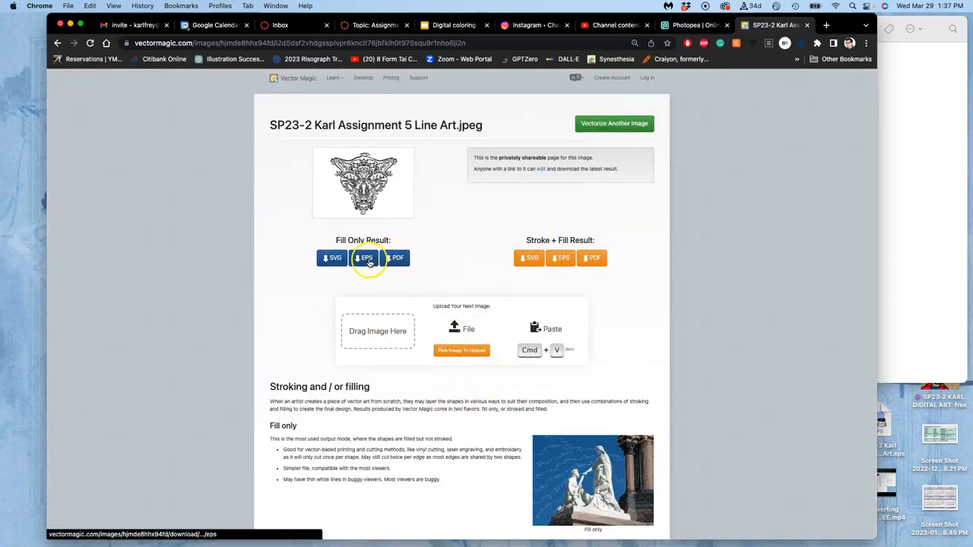
click(366, 257)
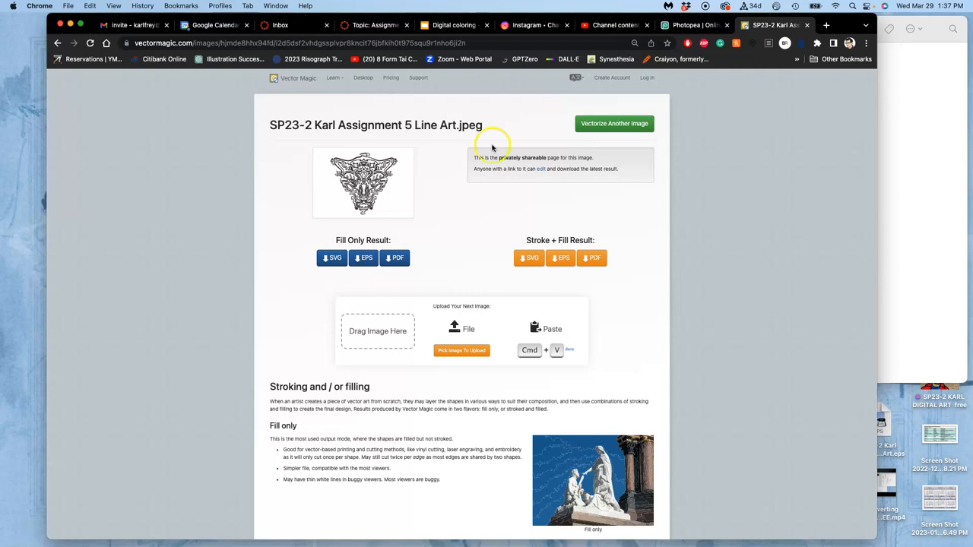
mouse_move(600, 103)
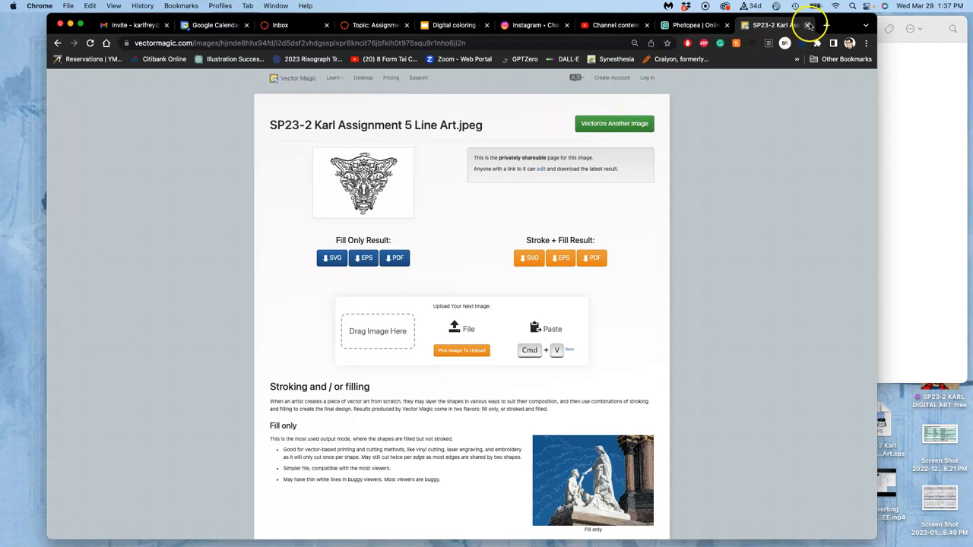
click(767, 25)
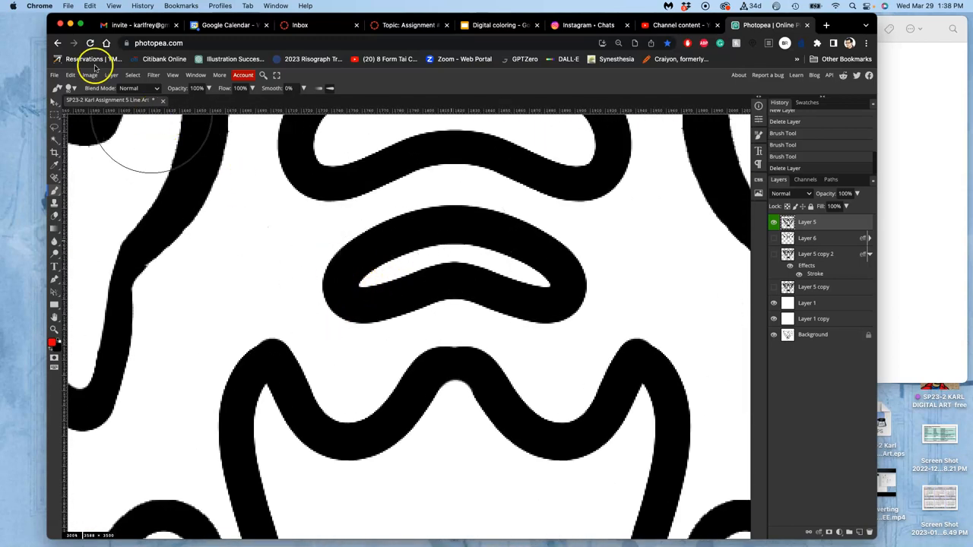
Apply Image Size to the old line-art document, then close it discarding changes.
click(89, 75)
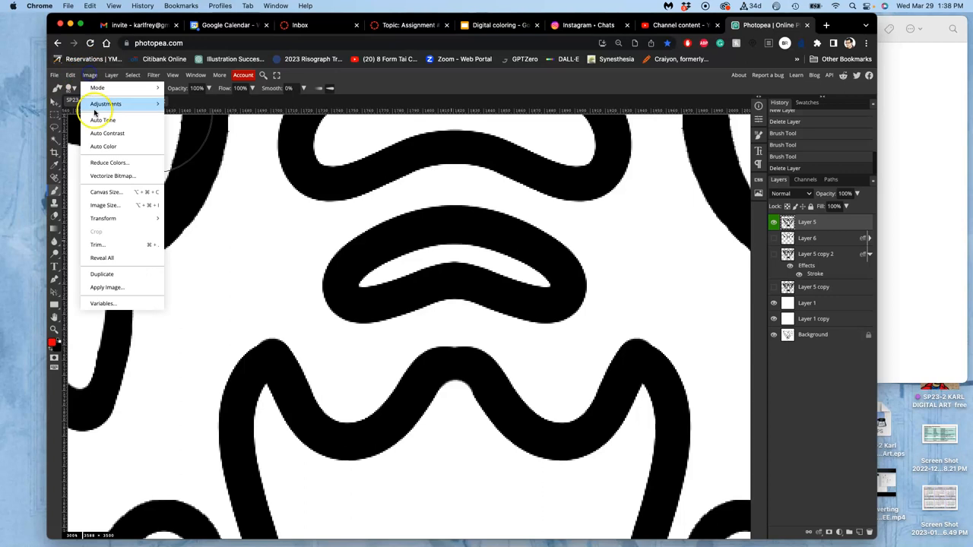
click(105, 206)
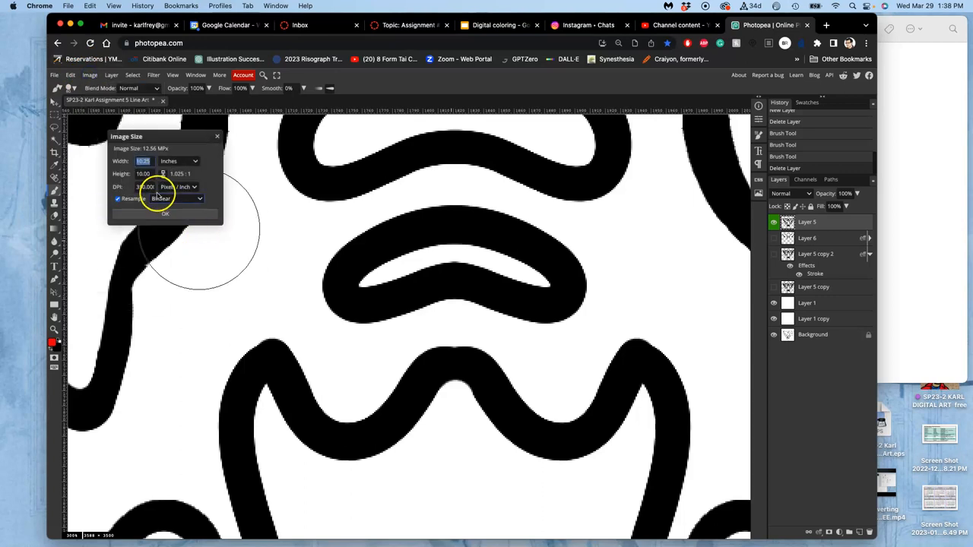
click(165, 214)
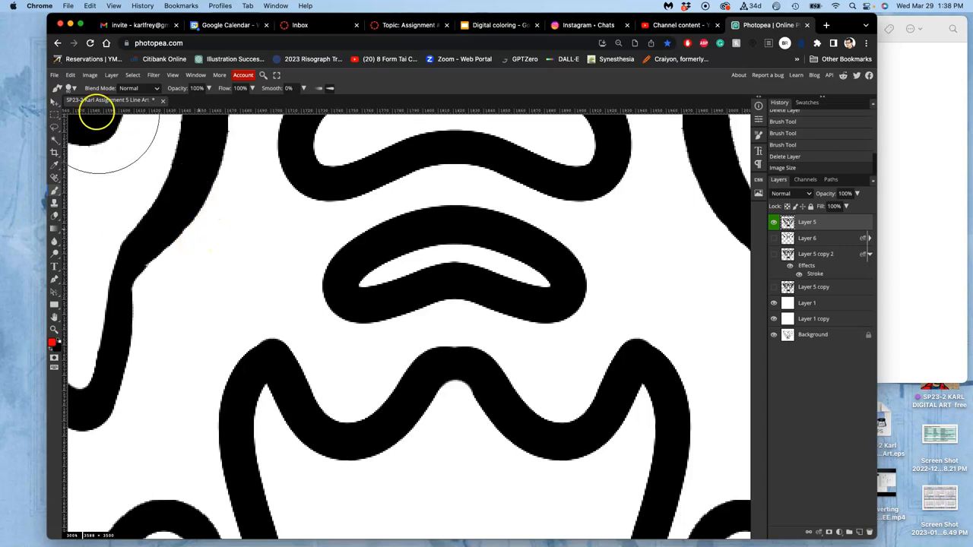
click(162, 100)
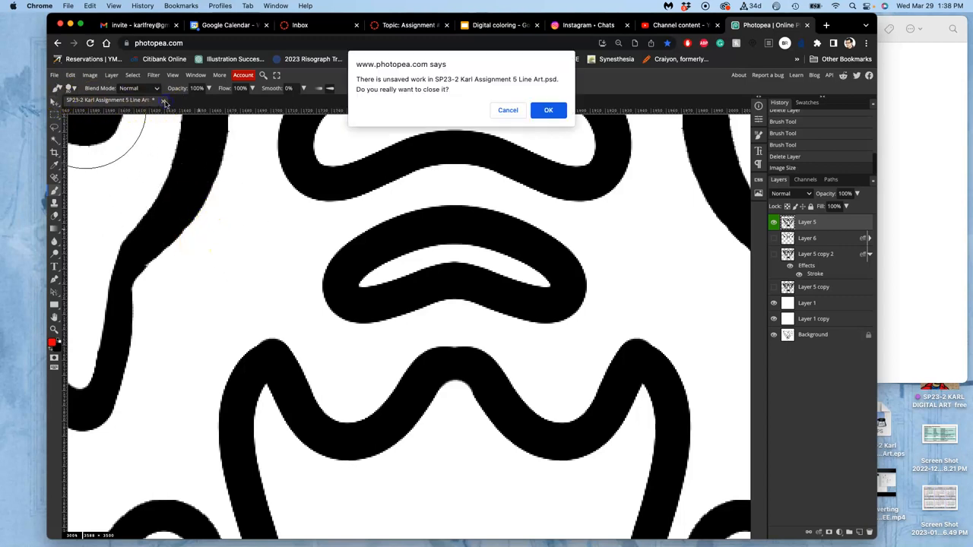
click(548, 110)
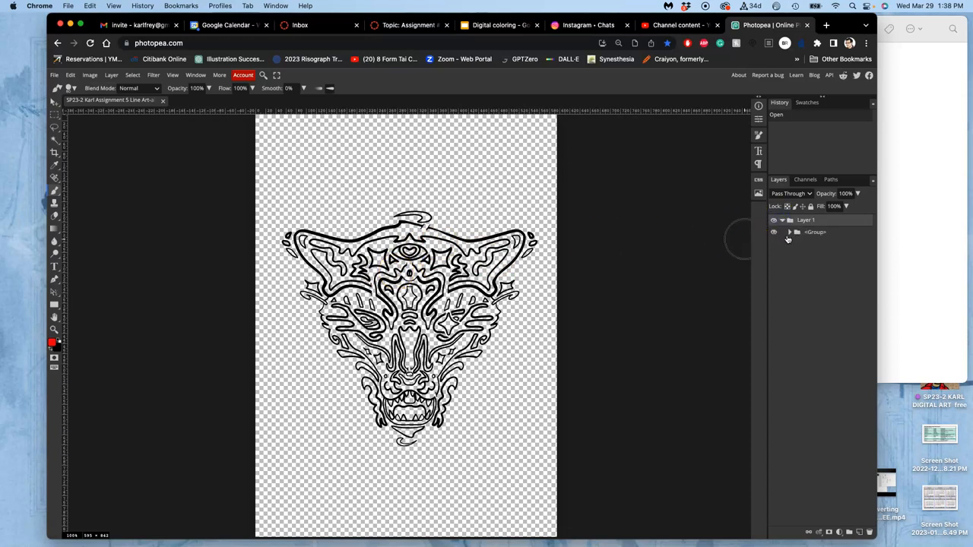
Expand and collapse the layer group to inspect its compound paths.
click(788, 232)
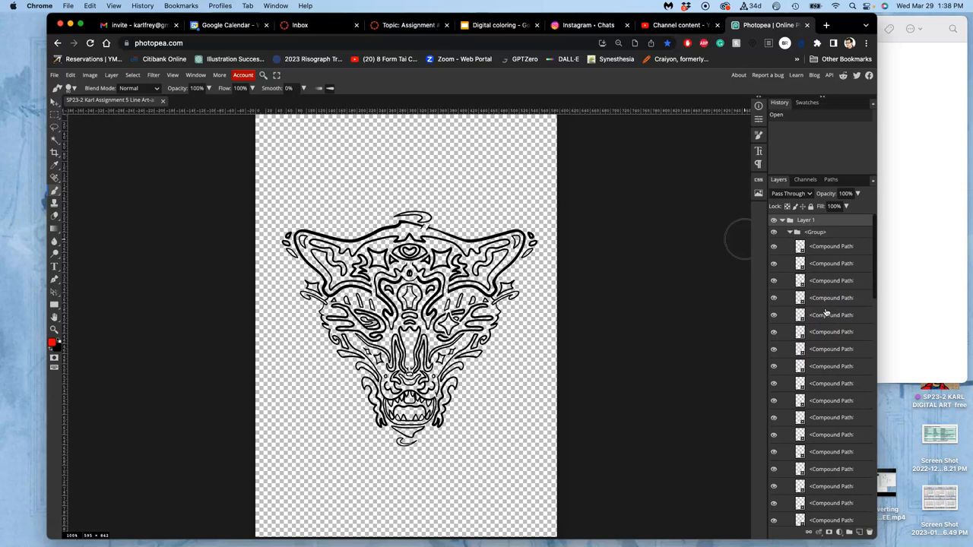
click(790, 232)
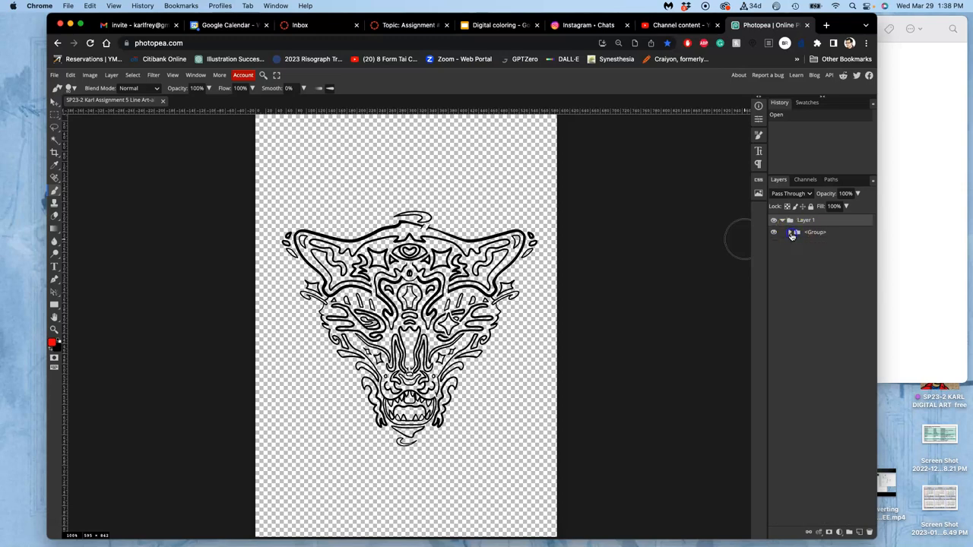
click(789, 232)
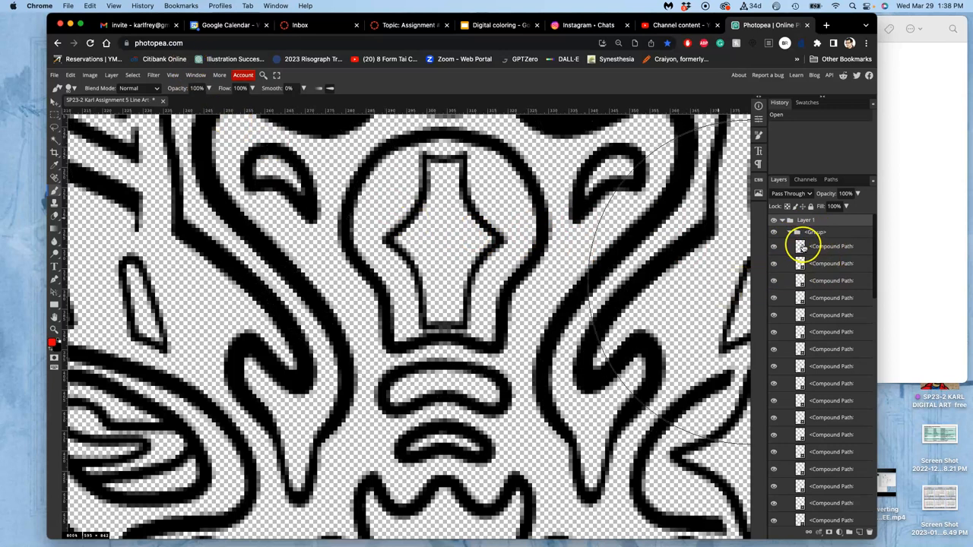
click(782, 232)
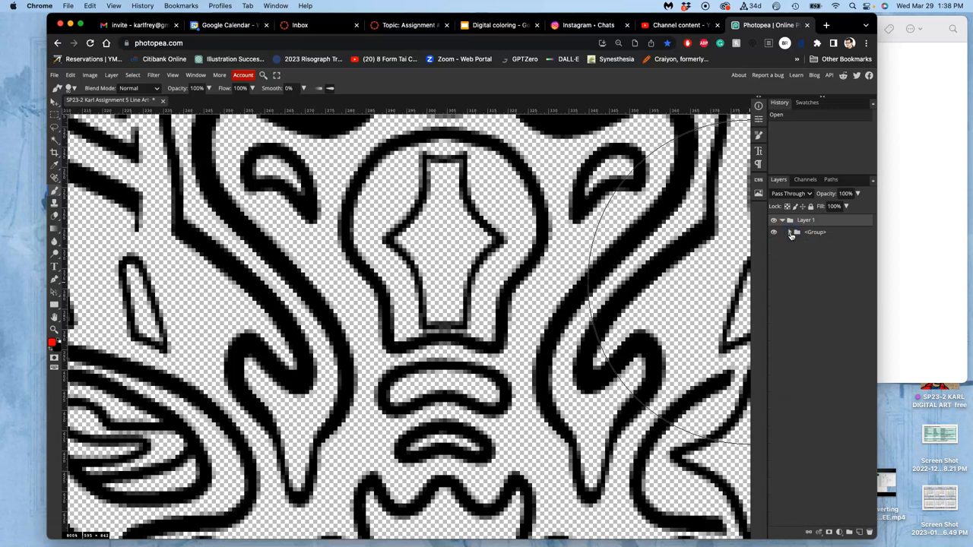
click(789, 232)
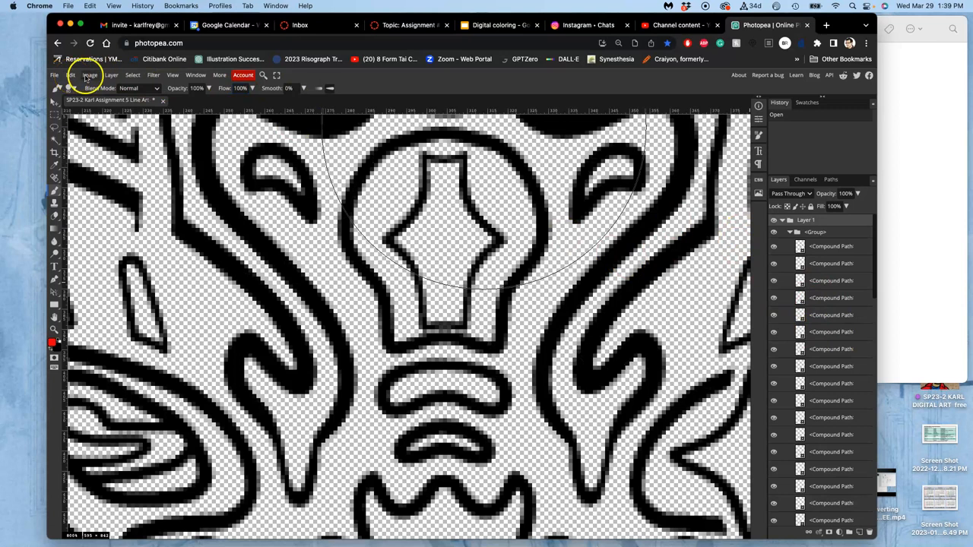
Resize the image to 350 DPI with width 11, then begin closing the document.
click(89, 75)
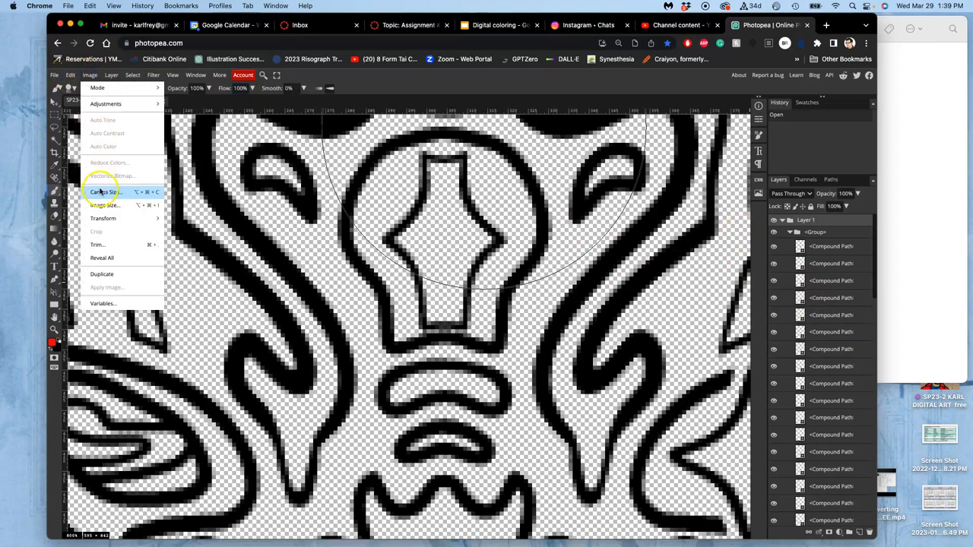
click(105, 204)
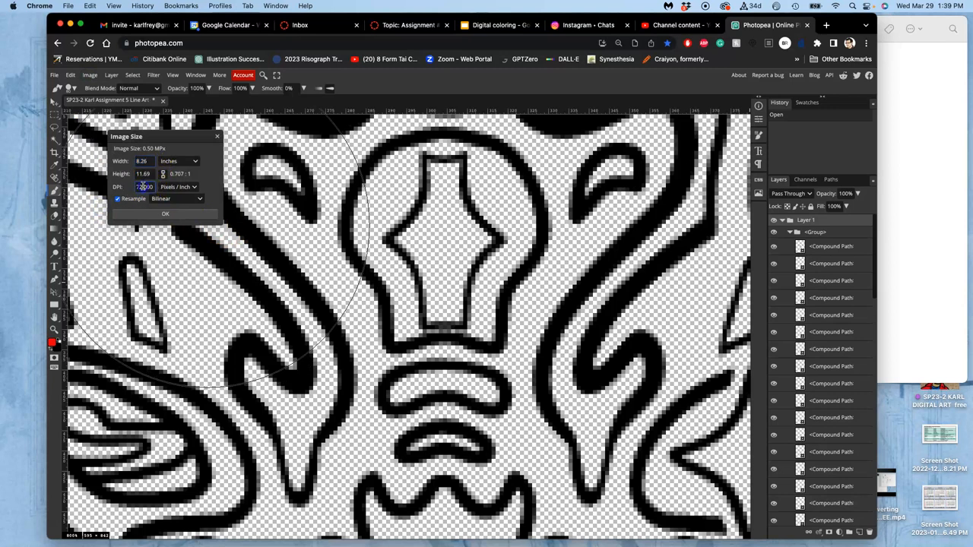
text(350)
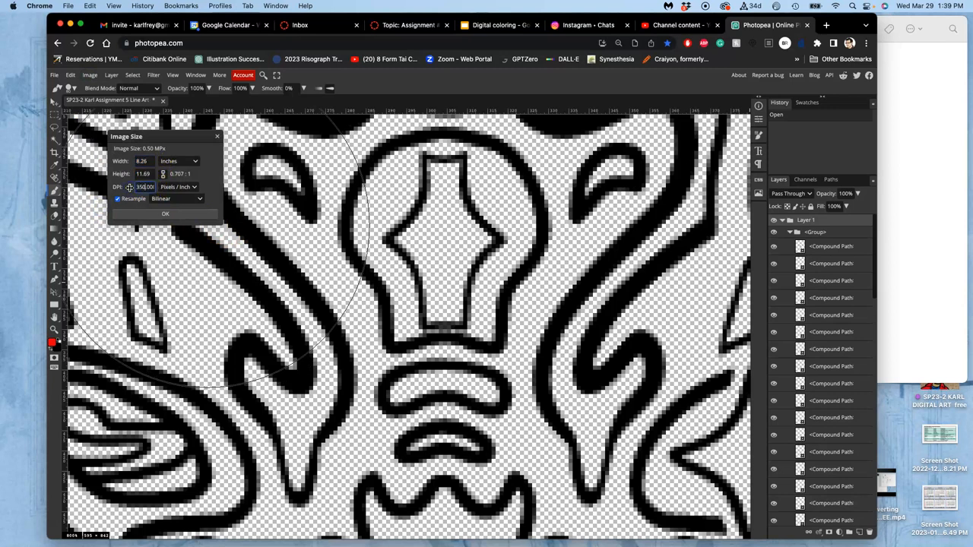
click(144, 160)
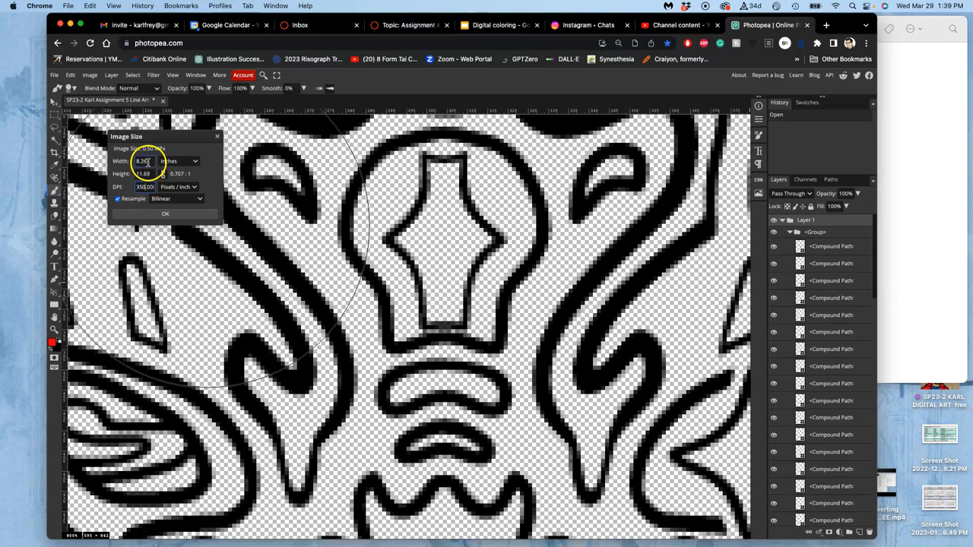
text(11)
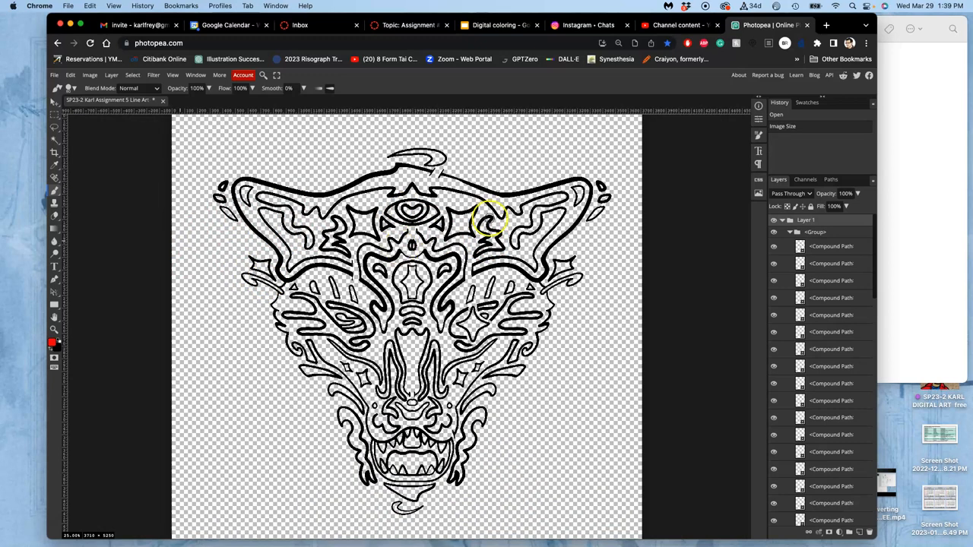
click(54, 74)
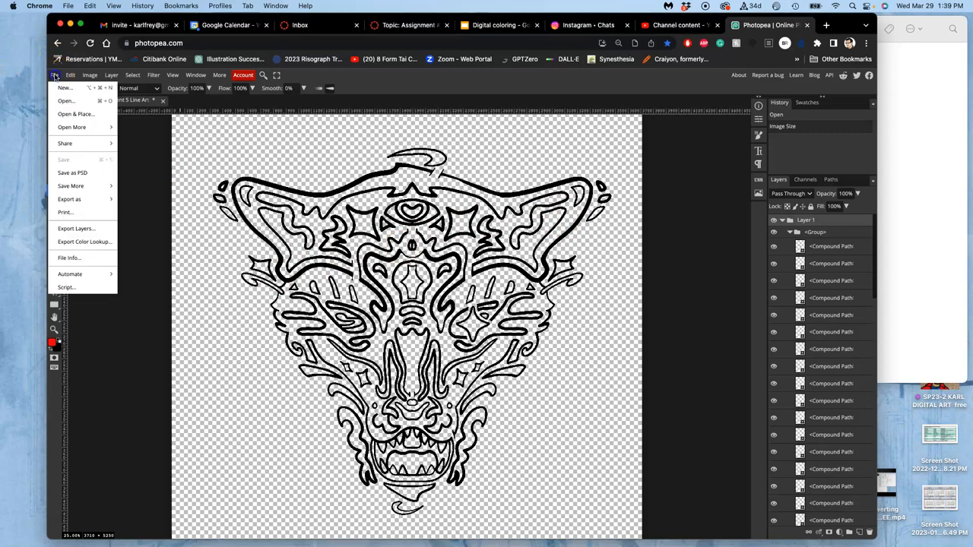
mouse_move(72, 172)
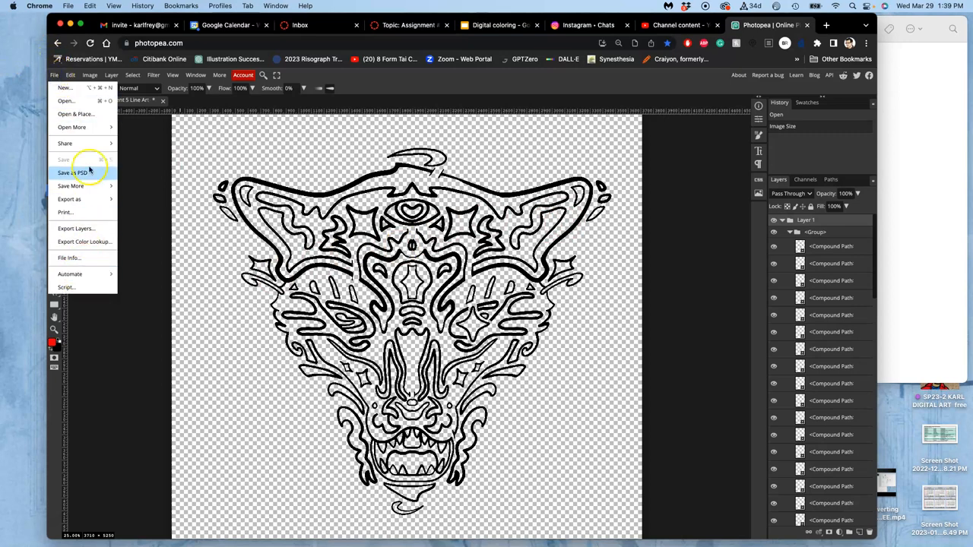
mouse_move(158, 109)
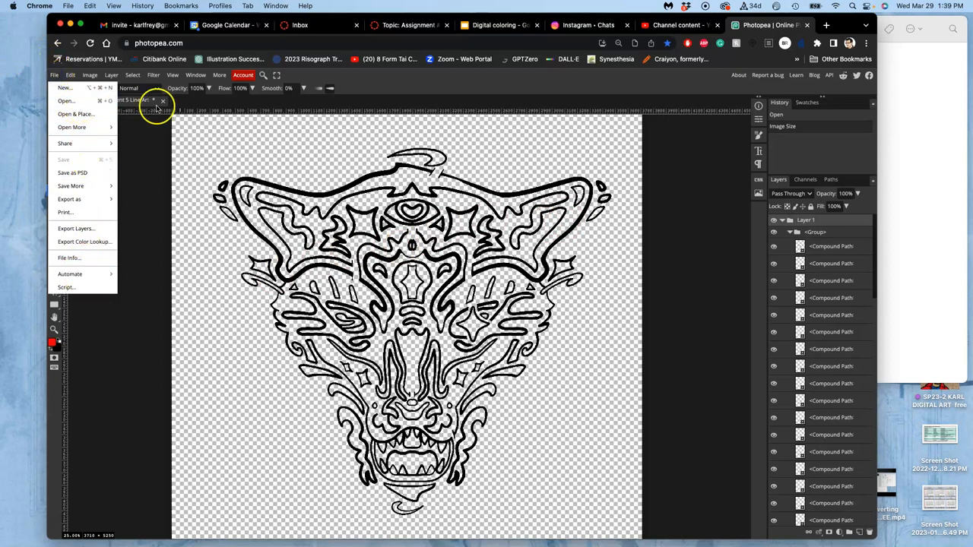
click(163, 100)
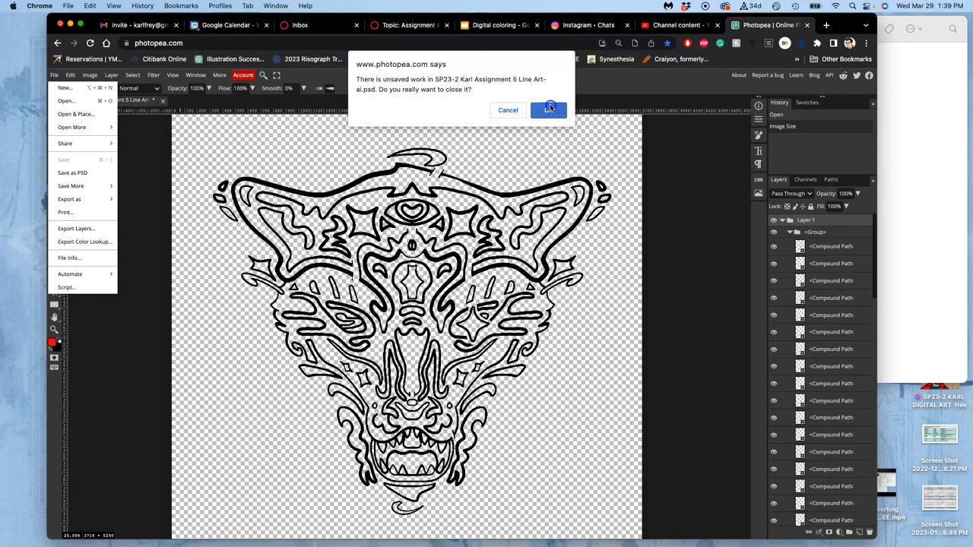
Create a new 11 × 14 inch project with adjusted DPI and a white background.
click(548, 109)
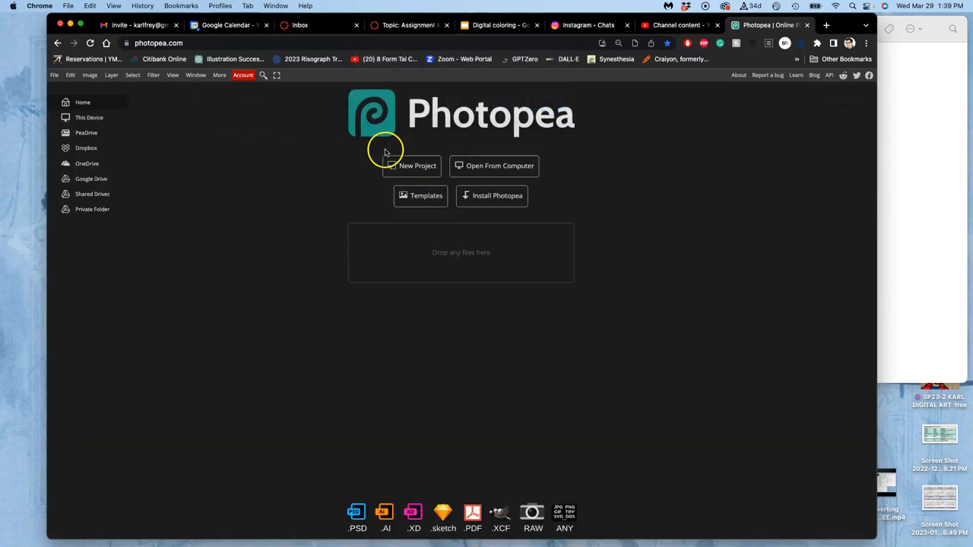
click(417, 165)
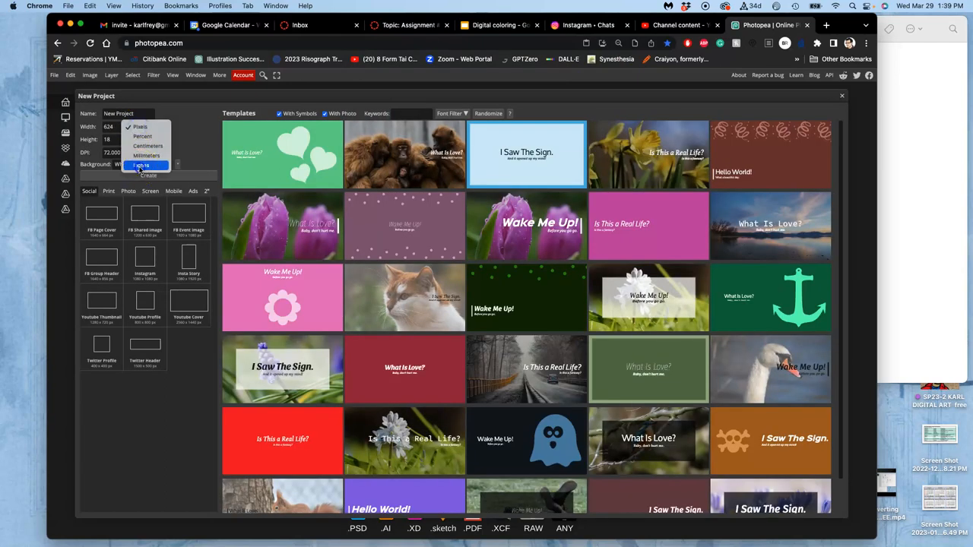
click(140, 165)
text(14)
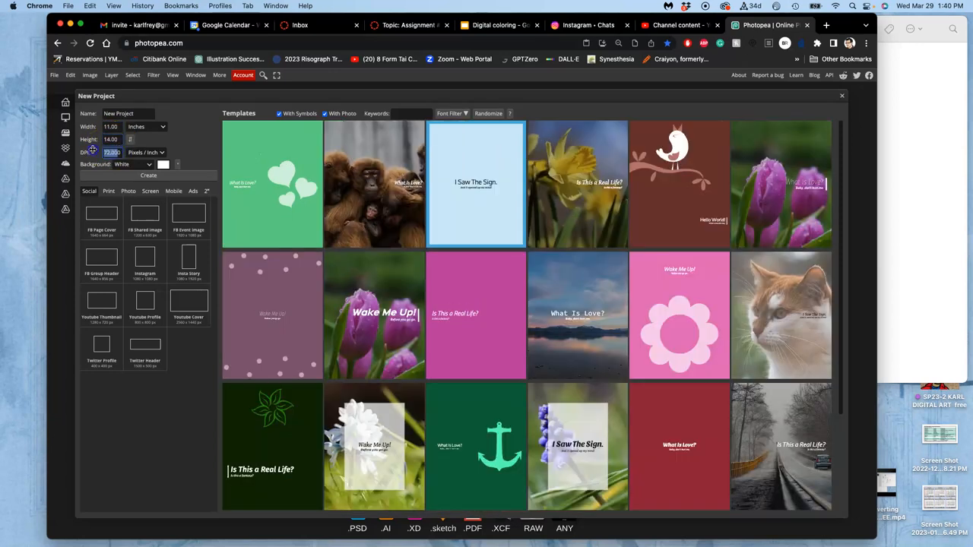
click(112, 152)
text(150)
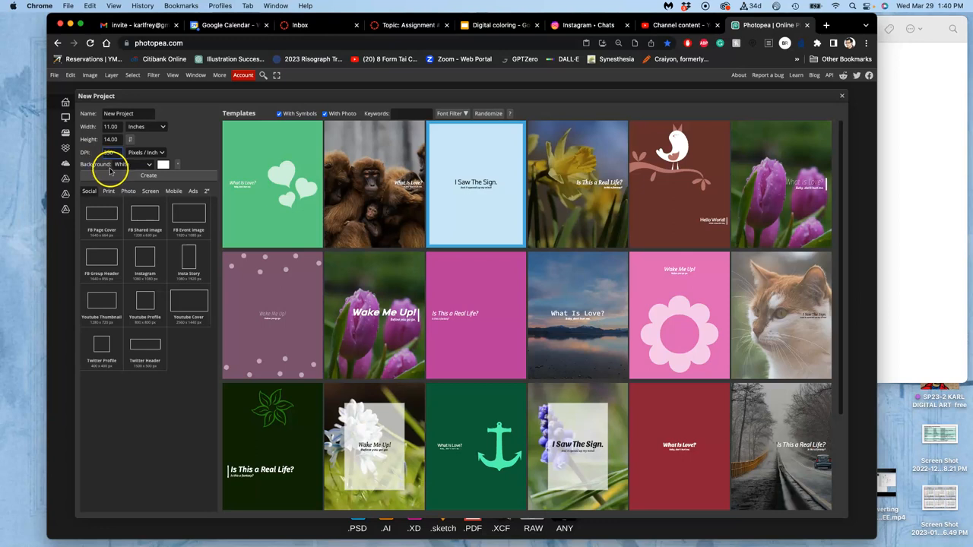
click(148, 175)
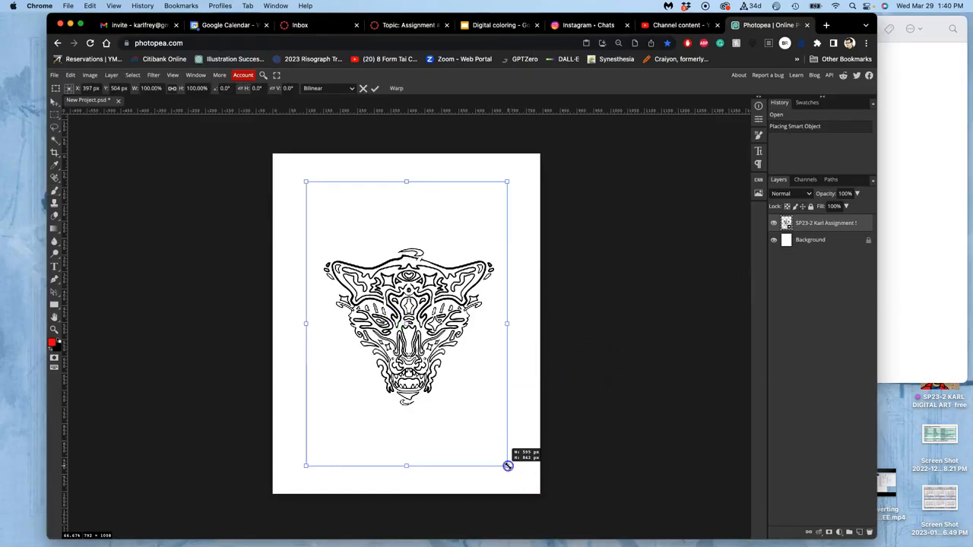
Drag the placed line art's corner outward to fill the page and commit the transform.
drag(507, 466, 566, 521)
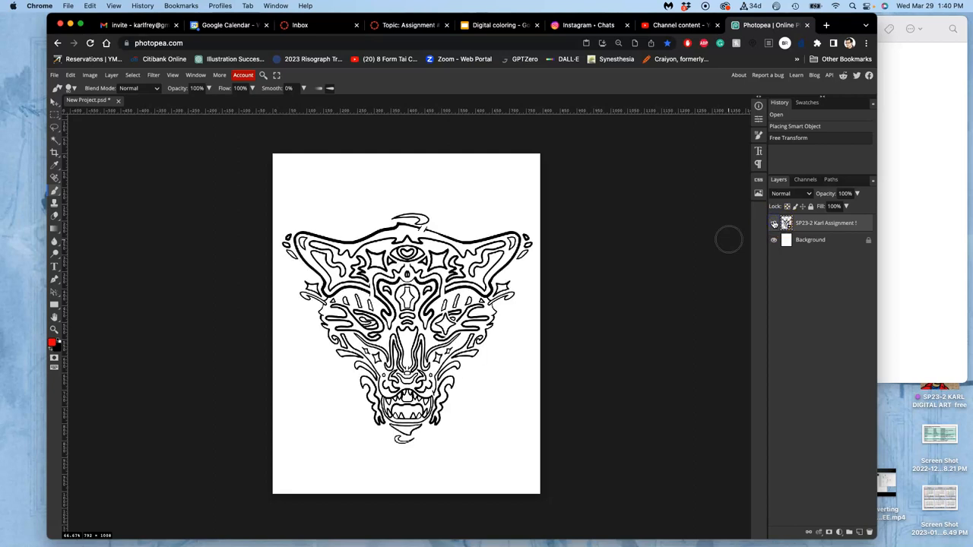
click(773, 223)
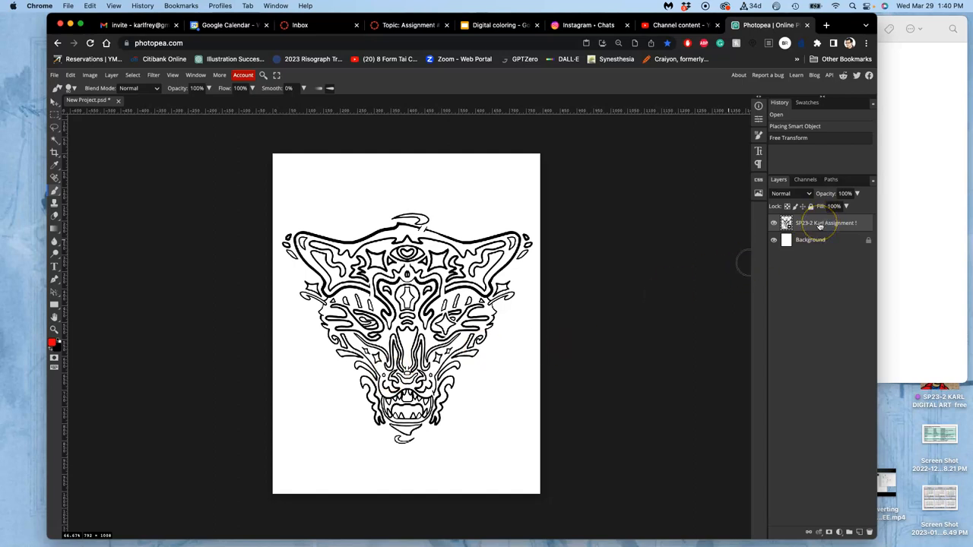
Rename the layers Black Line Art and BLANK WHITE BACKGROUND and lock them.
double_click(824, 222)
text(Black Line Art)
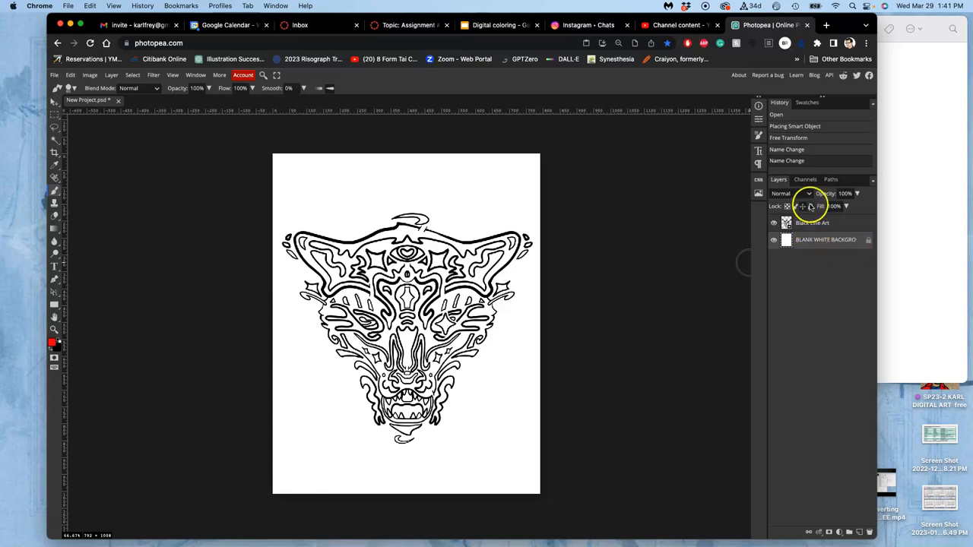
click(804, 206)
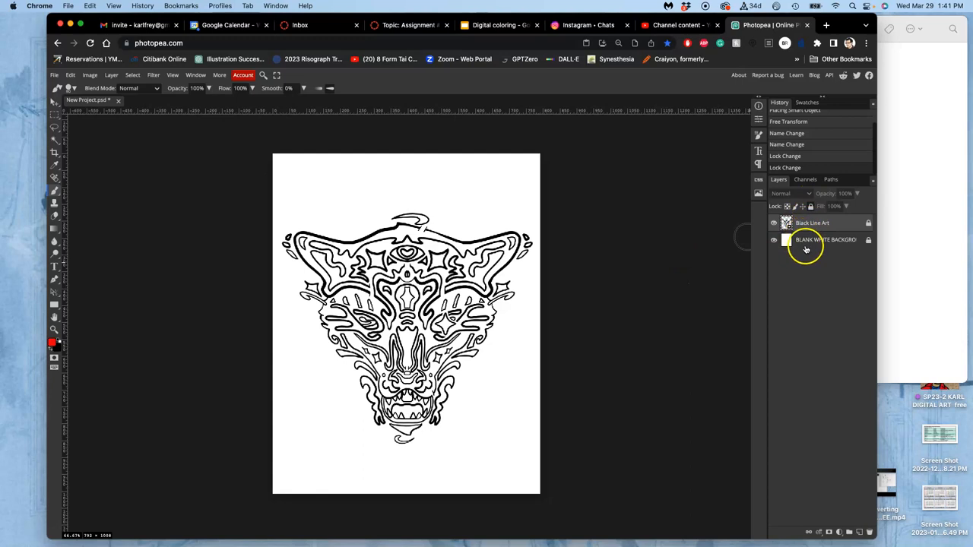
click(812, 222)
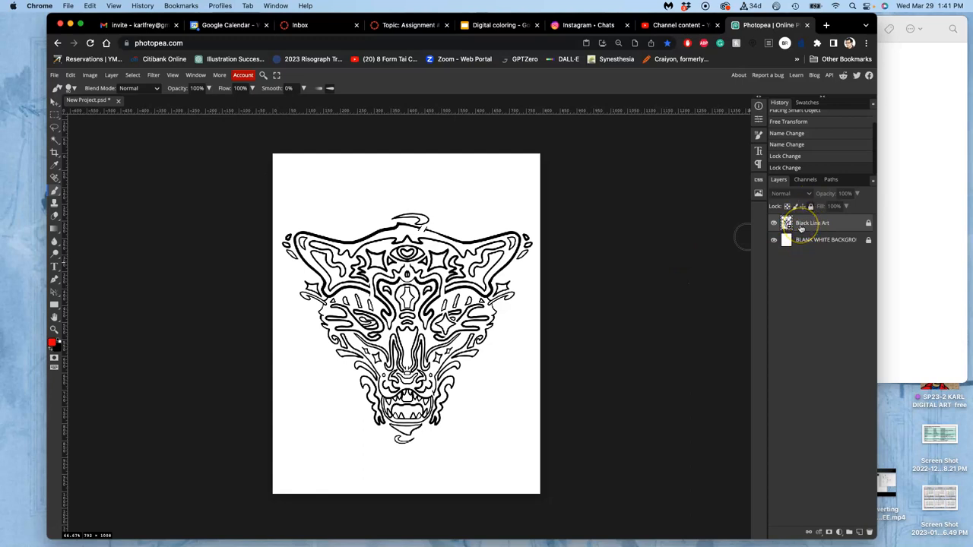
click(825, 239)
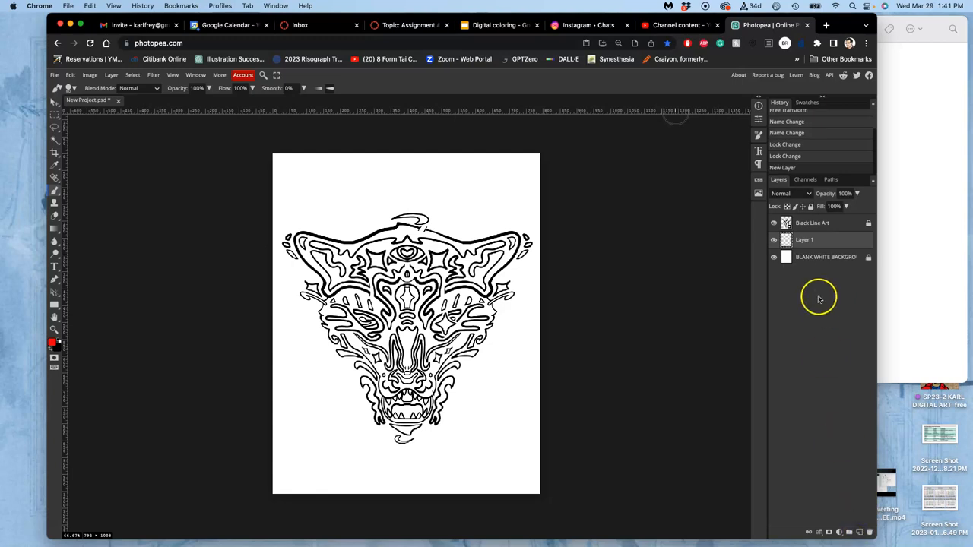
Rename the new empty middle layer to FLAT LOCAL COLOR.
double_click(804, 239)
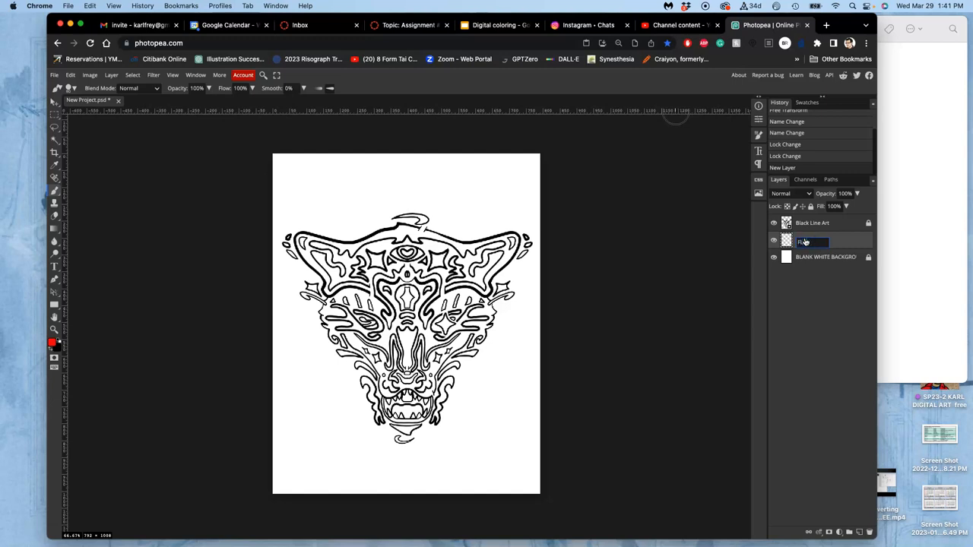
text(Loc)
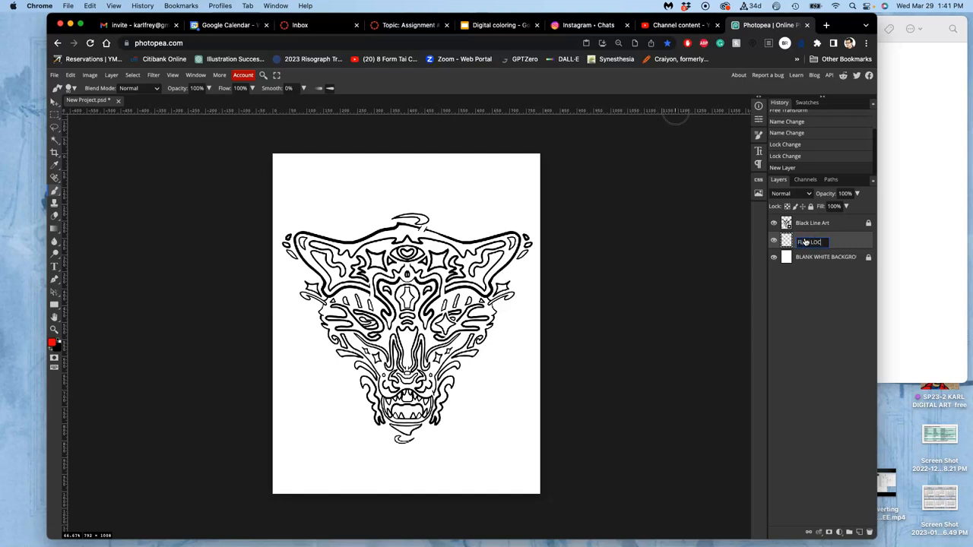
text(COLOR)
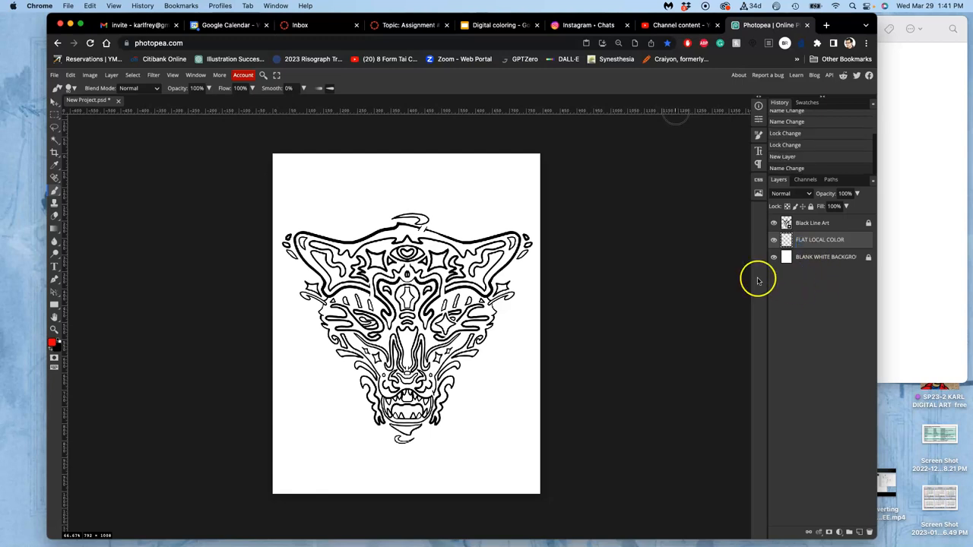
Save as PSD on the Desktop named 'SP23-2 Karl Assign 5 Color Spot Illustration'.
click(54, 74)
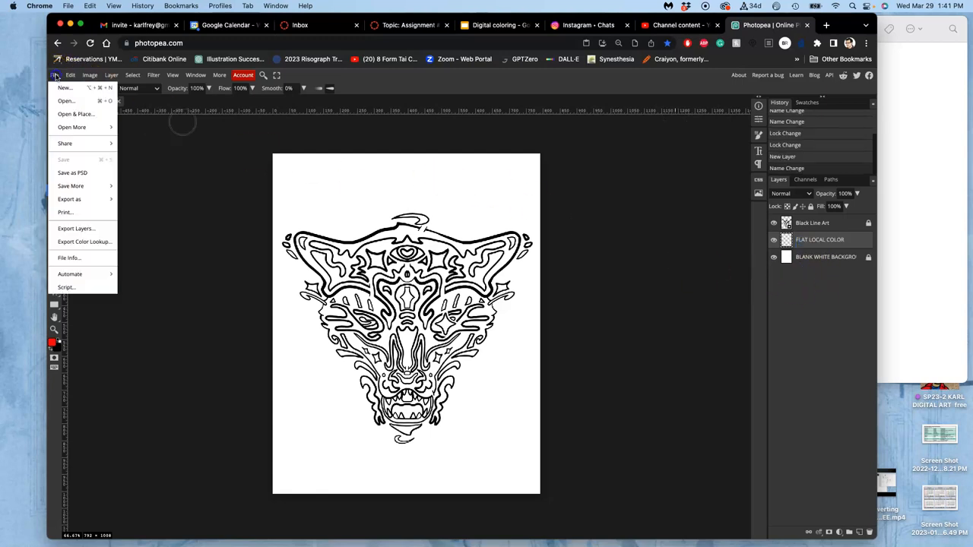
mouse_move(70, 186)
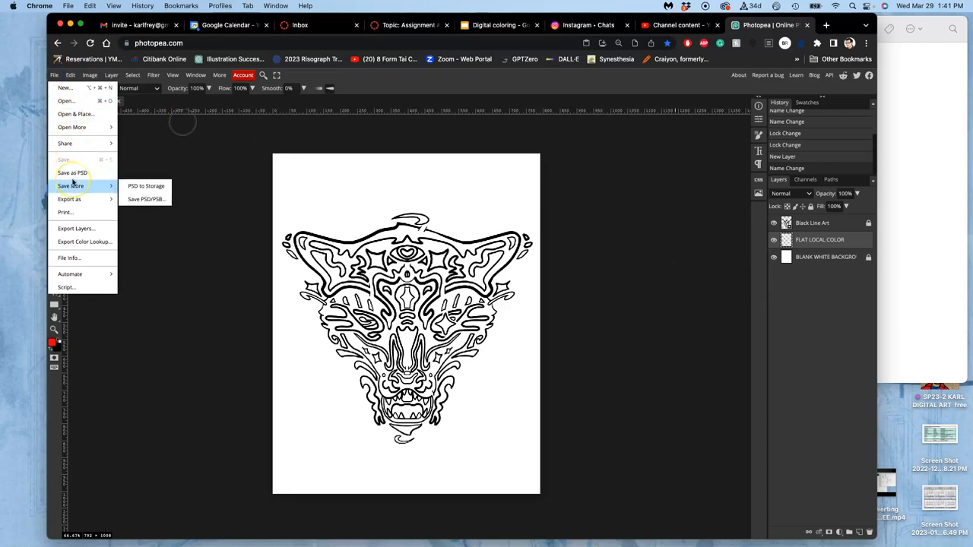
mouse_move(72, 173)
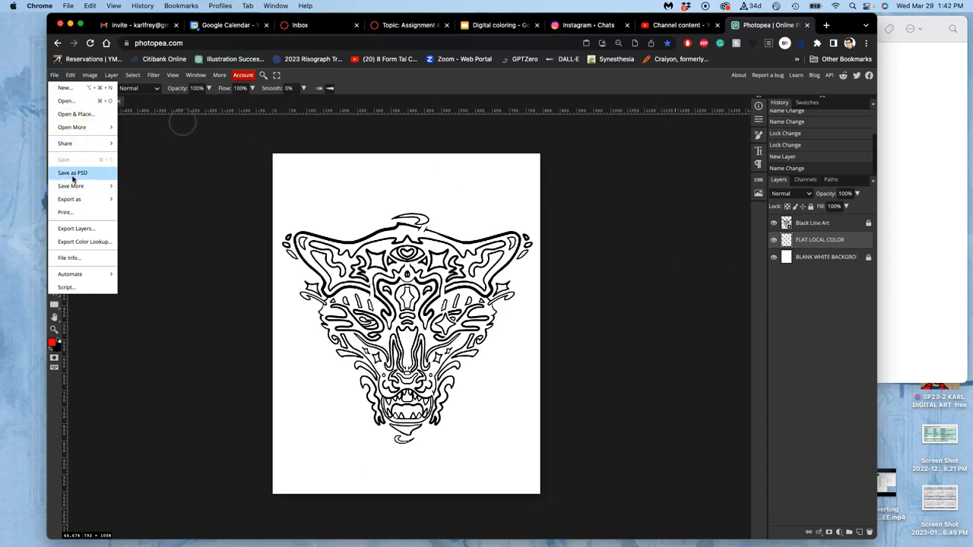
click(72, 173)
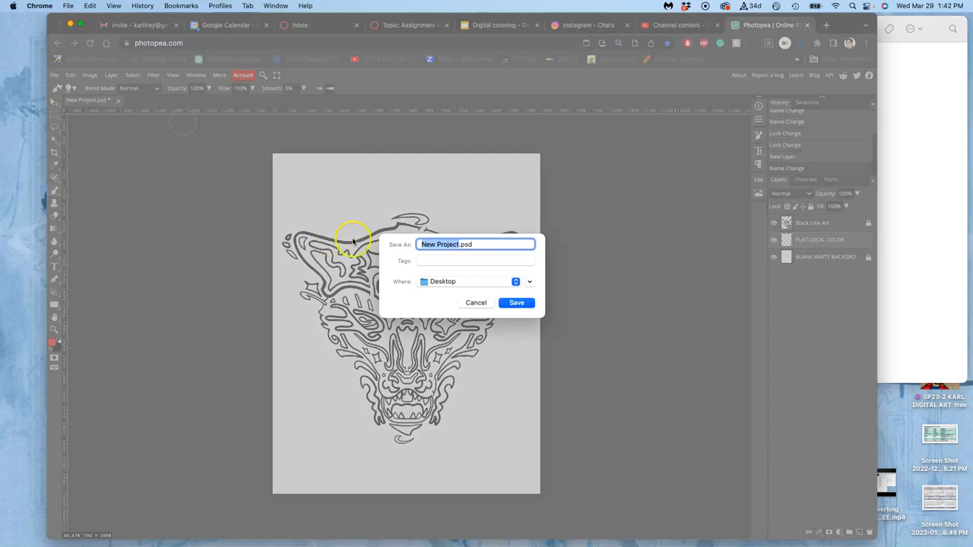
text(S.psd)
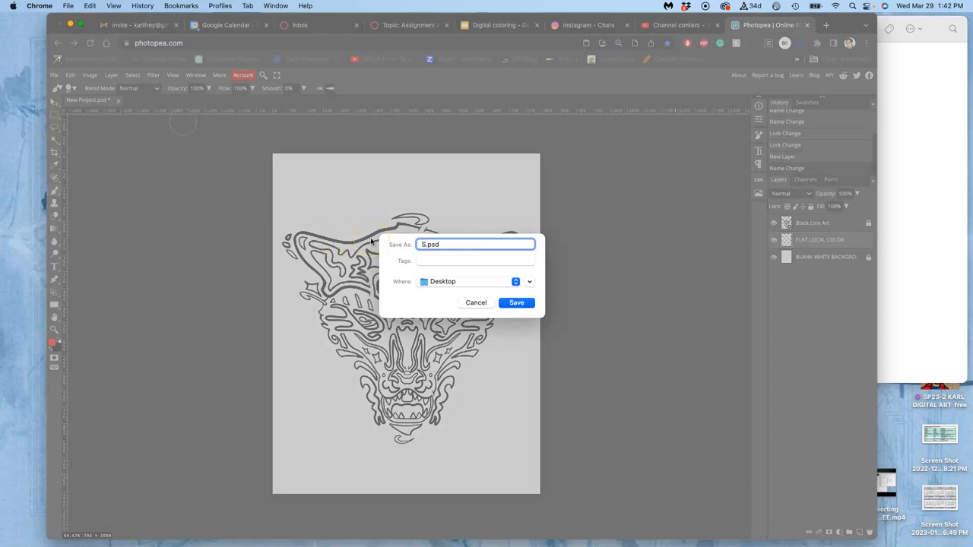
text(SP23-2)
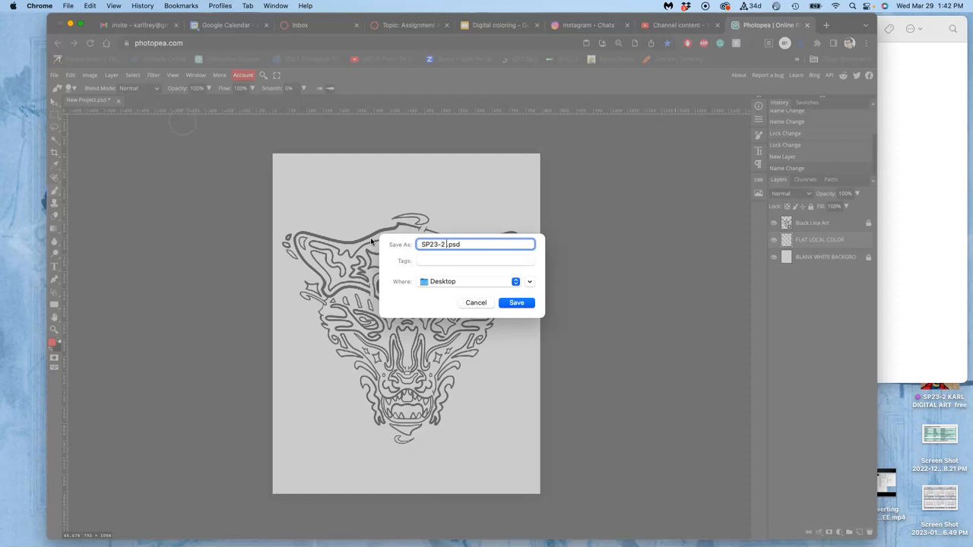
text(Karl Assign 5)
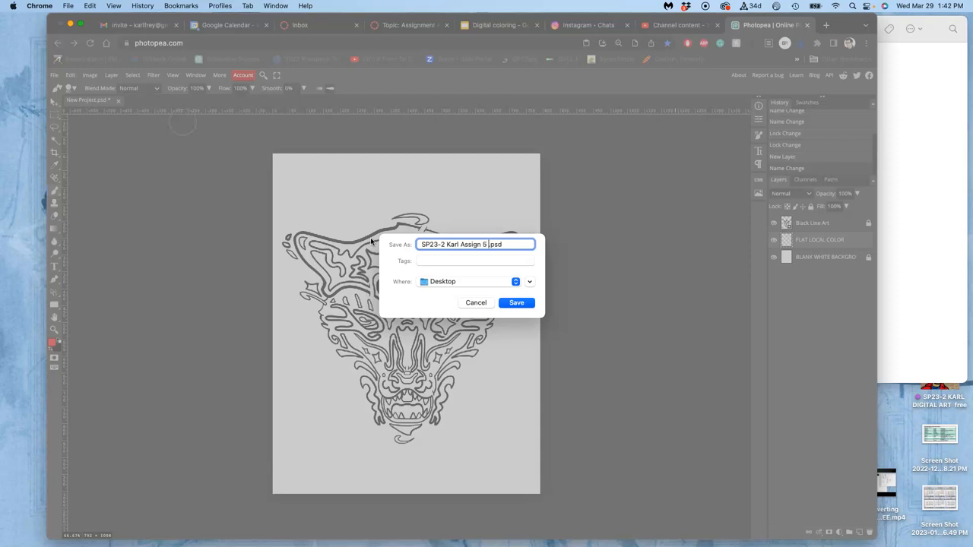
text(Color Spot Illustration)
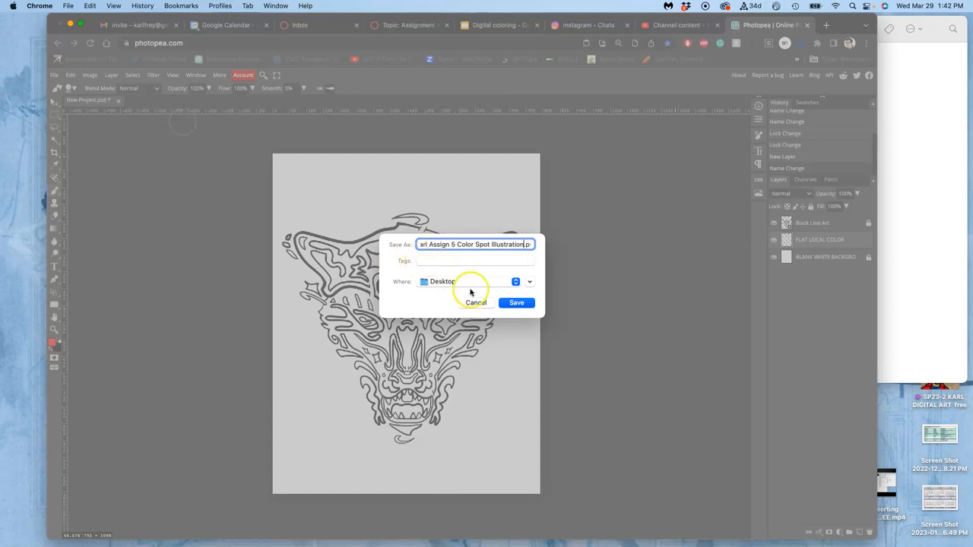
click(516, 303)
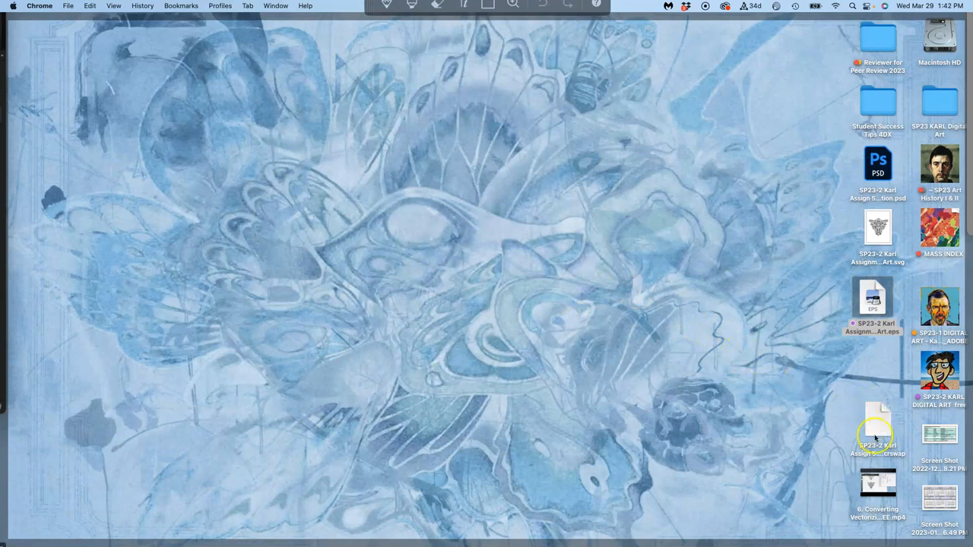
Confirm the Color Spot Illustration PSD is on the Desktop and right-click the temporary file.
right_click(878, 162)
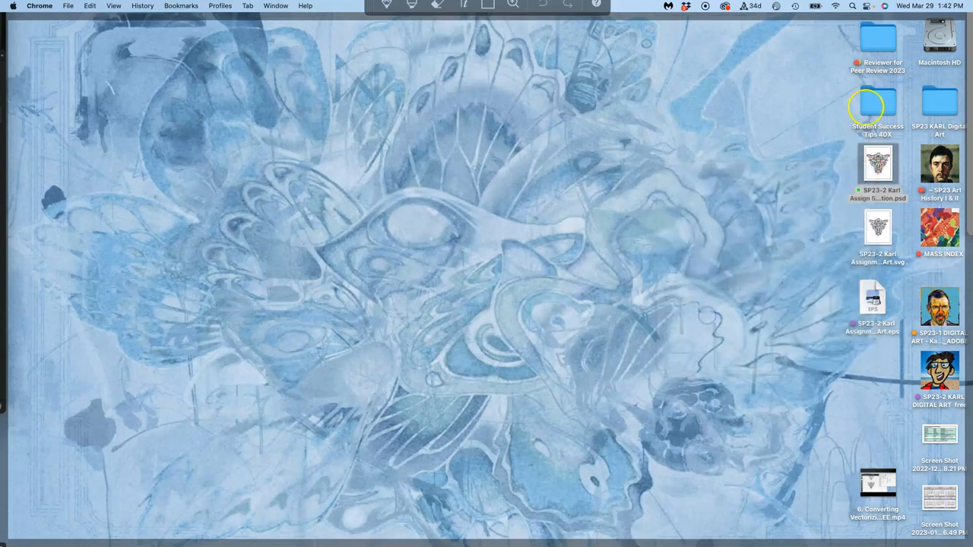
mouse_move(813, 225)
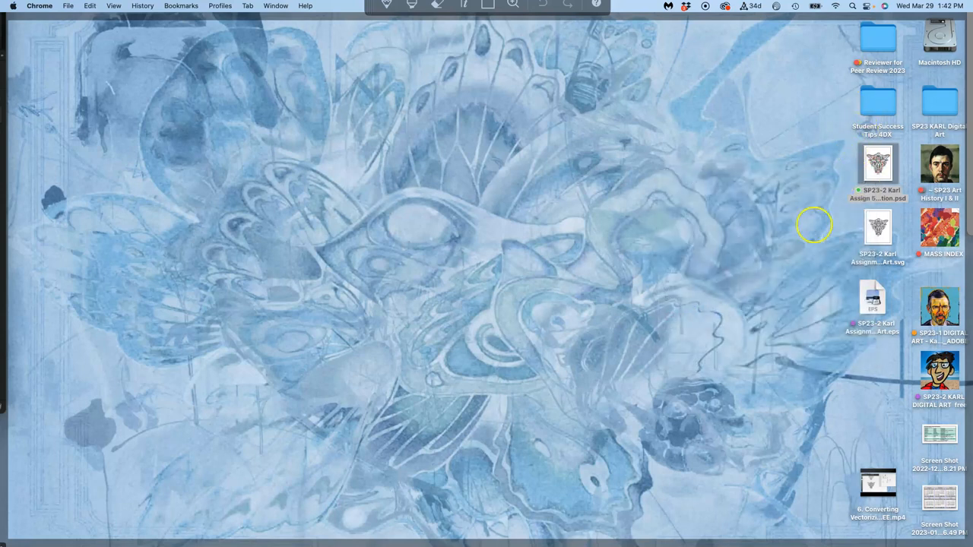
mouse_move(563, 104)
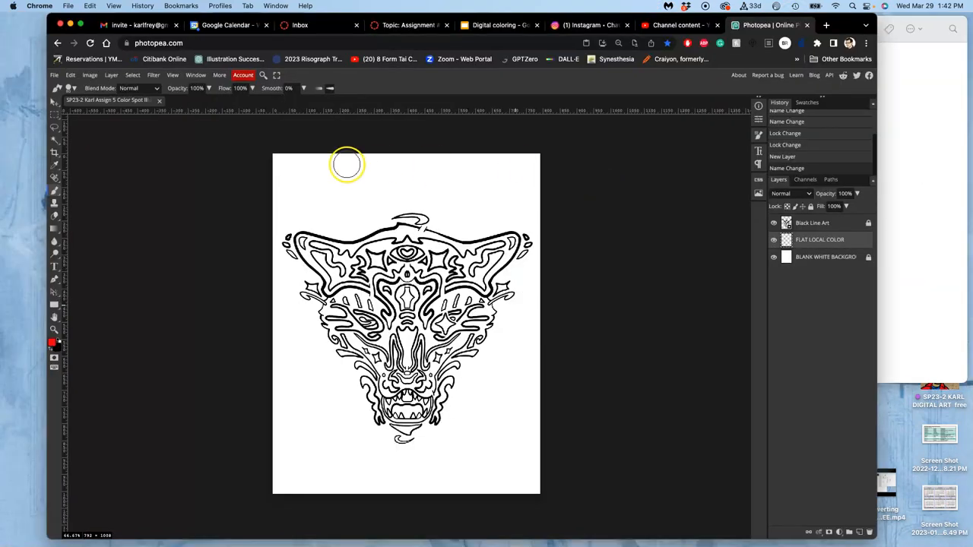
mouse_move(296, 155)
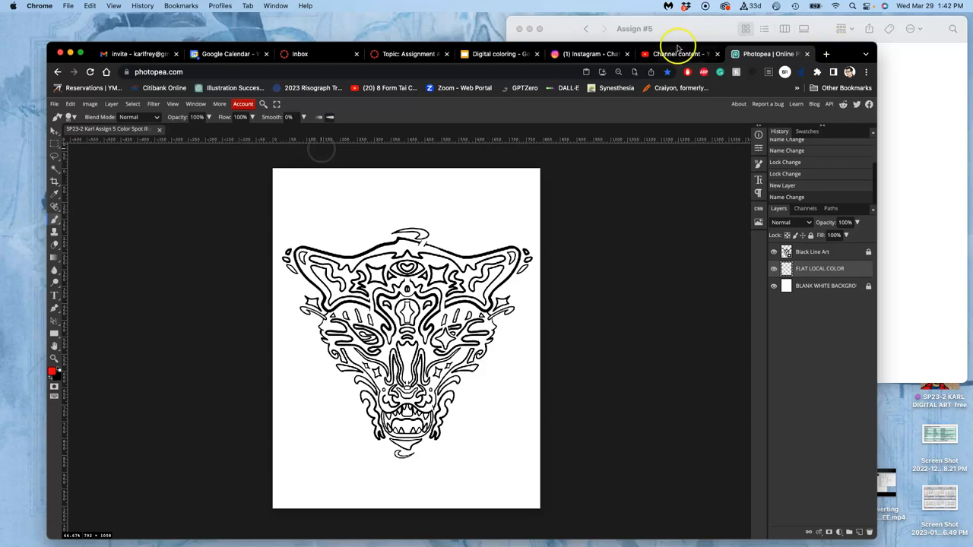
Open the course's Assignment Sheets page and scroll to the Assignment #5 links.
click(409, 54)
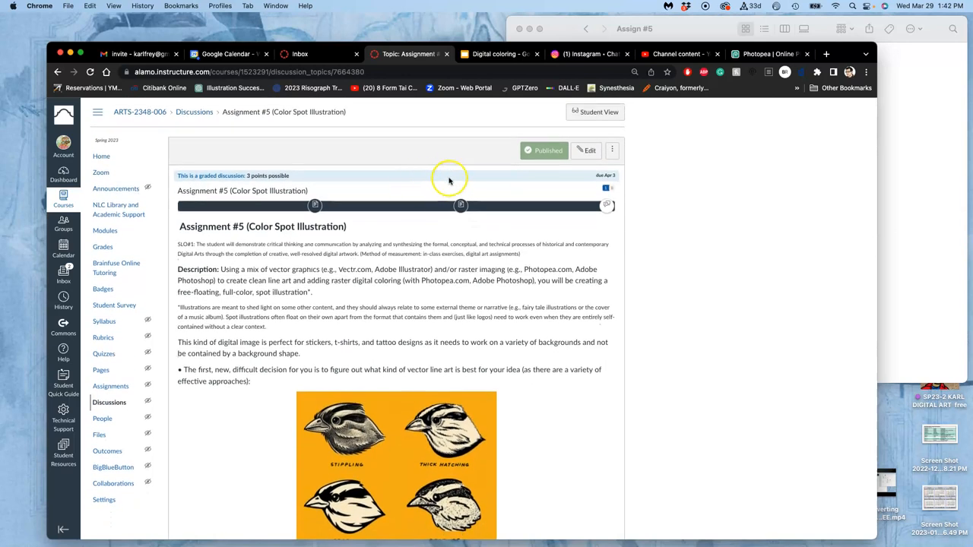
mouse_move(462, 205)
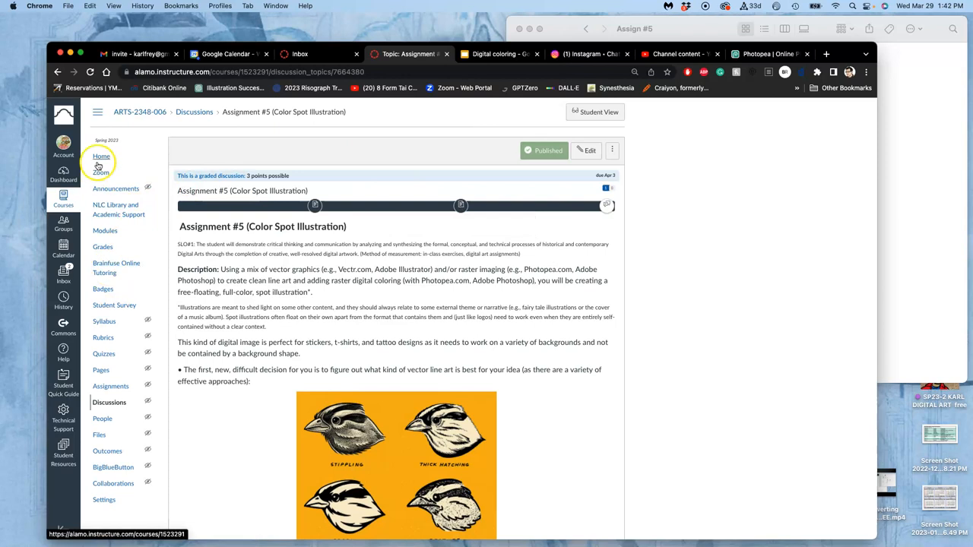
click(102, 156)
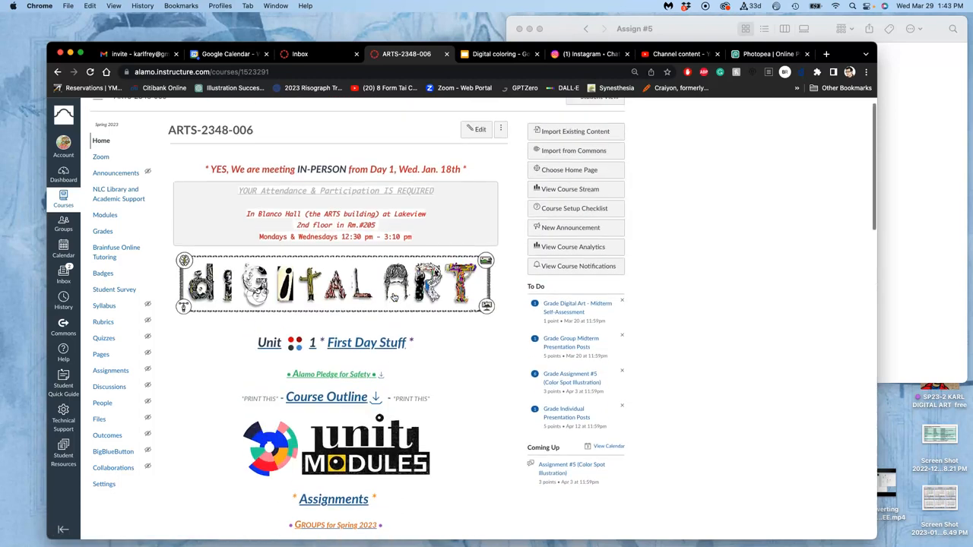
scroll(down, 3)
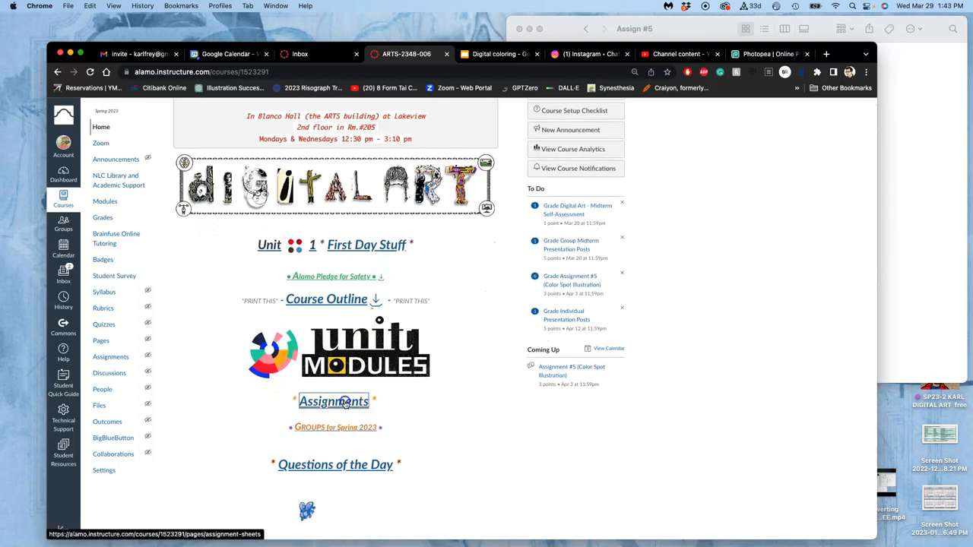
click(333, 401)
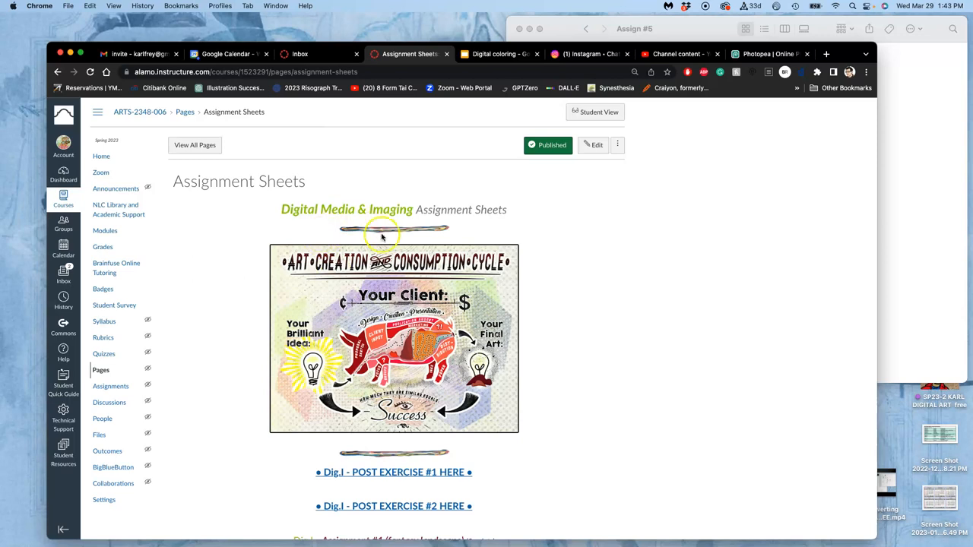
scroll(down, 3)
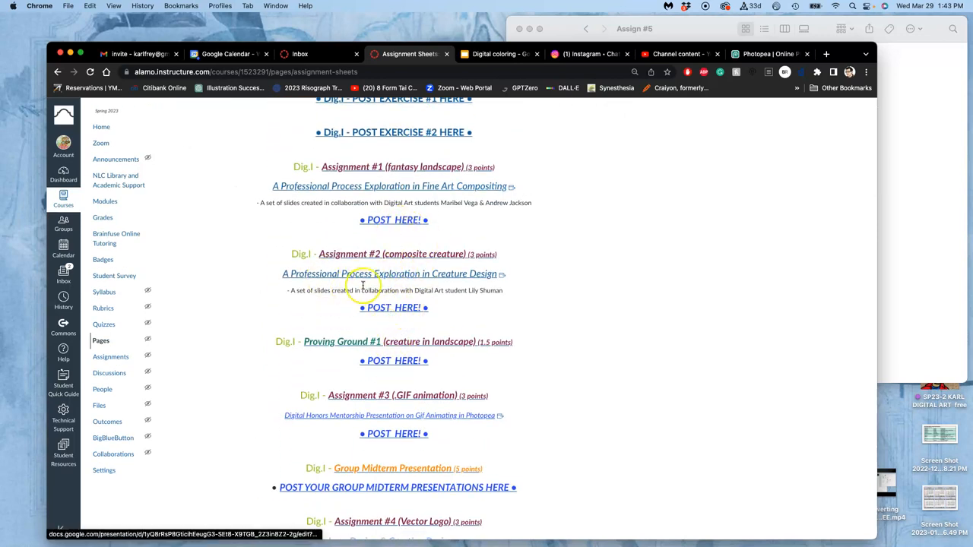
mouse_move(358, 273)
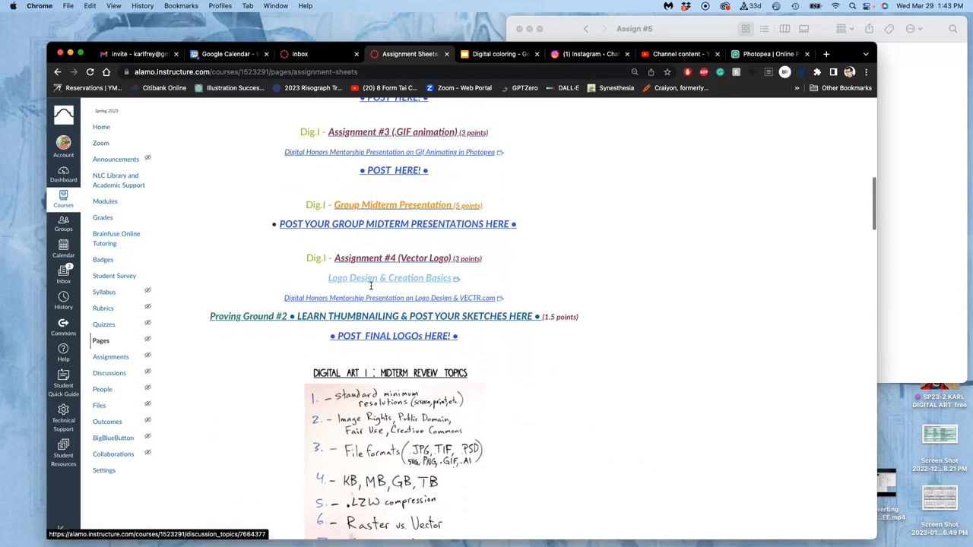
scroll(down, 3)
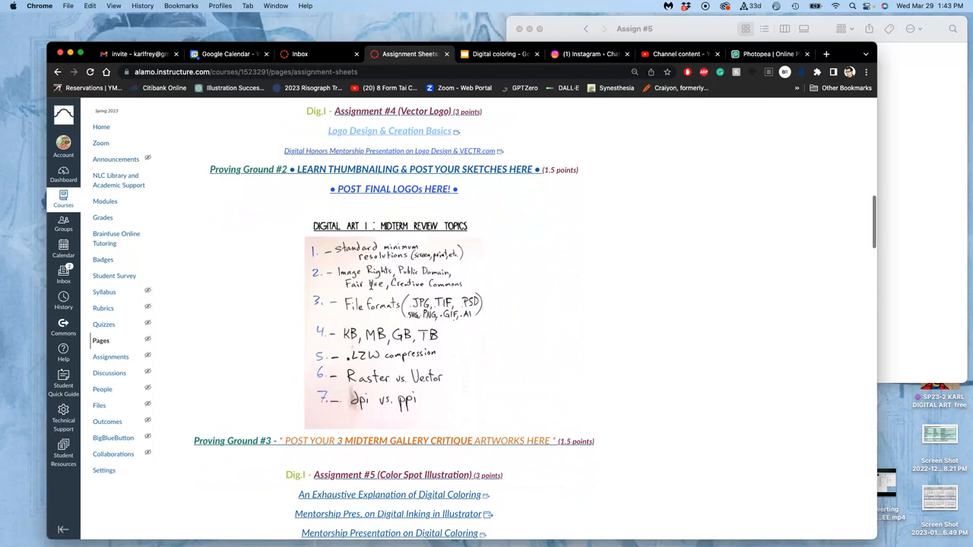
scroll(down, 3)
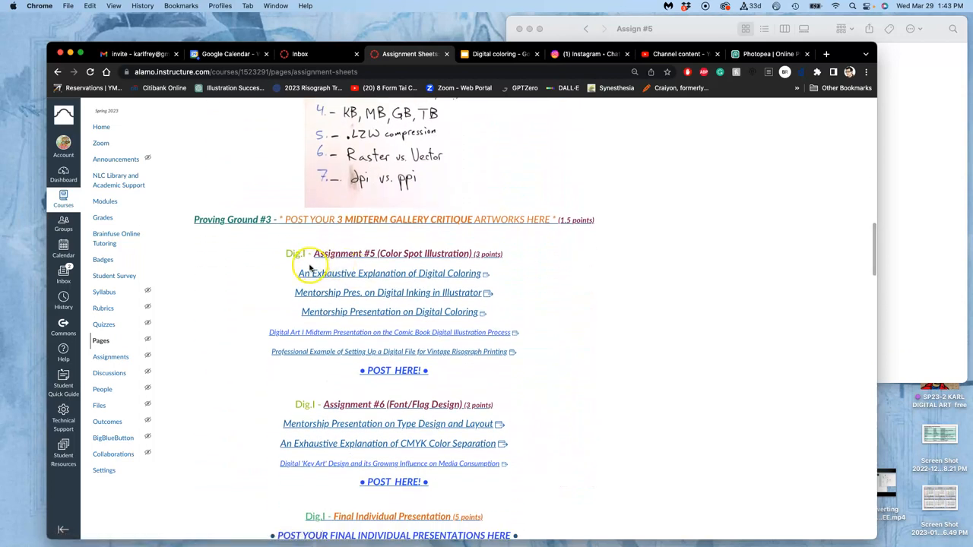
mouse_move(331, 376)
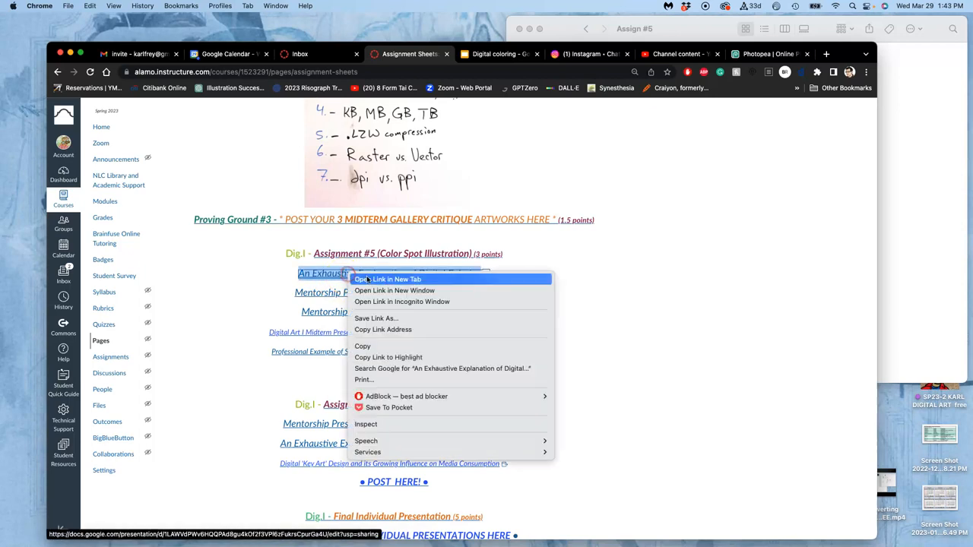
Open 'An Exhaustive Explanation of Digital Coloring' in a new tab and view its slides.
click(394, 290)
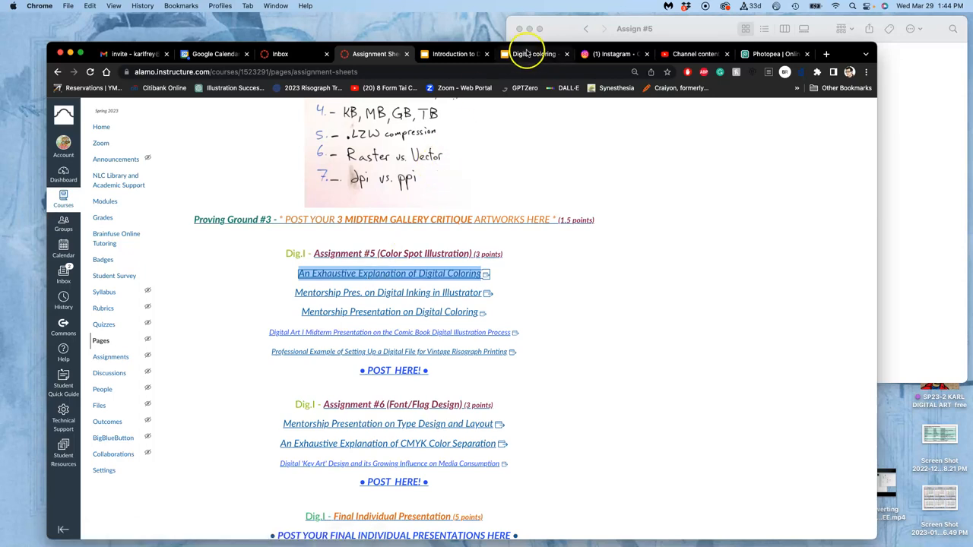
click(534, 54)
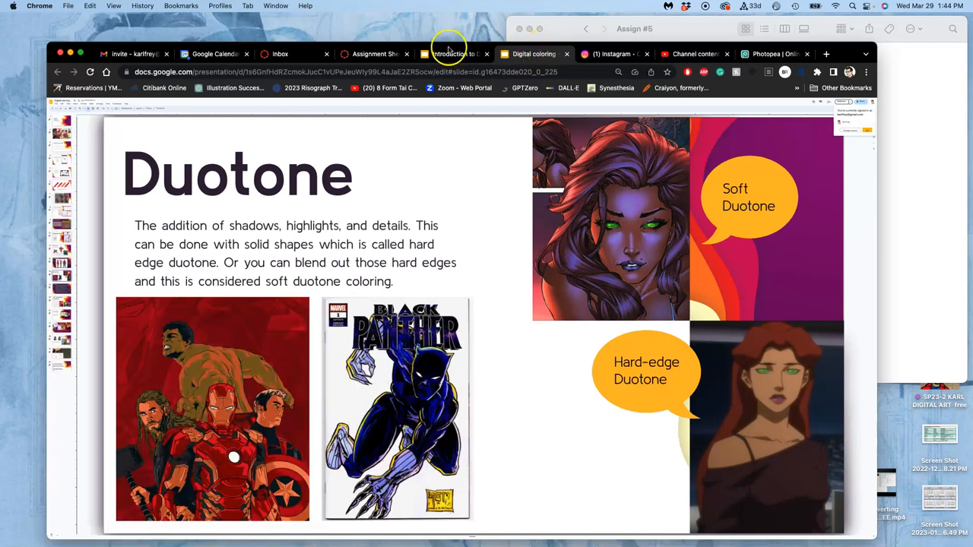
click(448, 54)
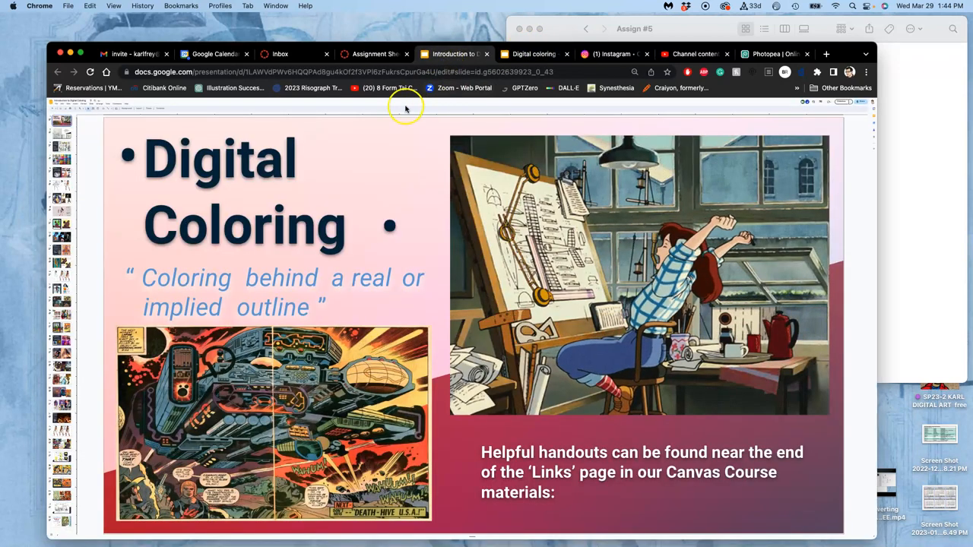
click(372, 54)
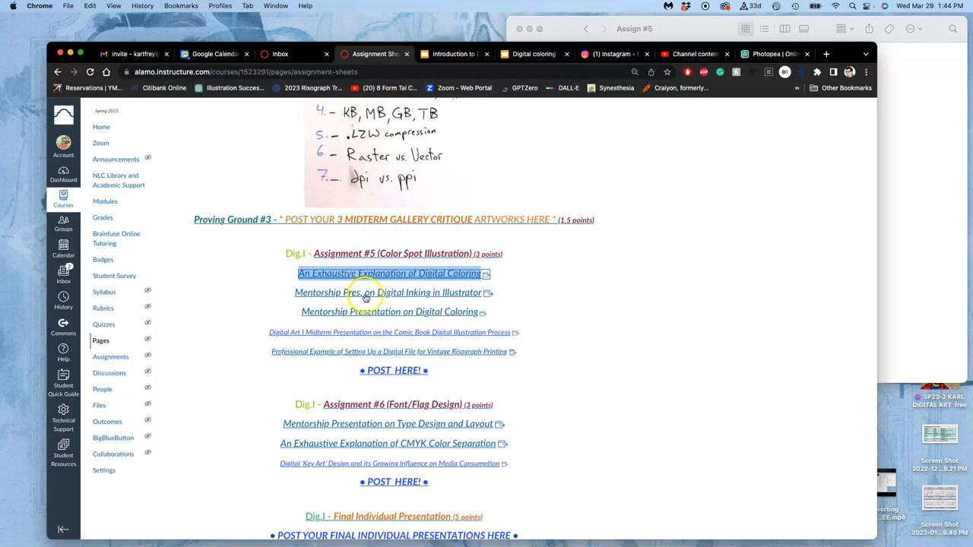
mouse_move(388, 293)
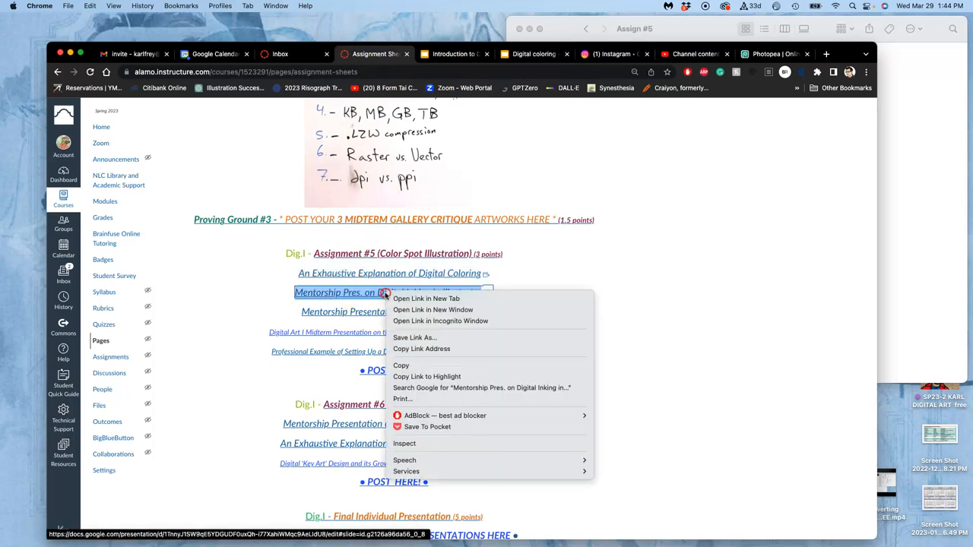
click(426, 298)
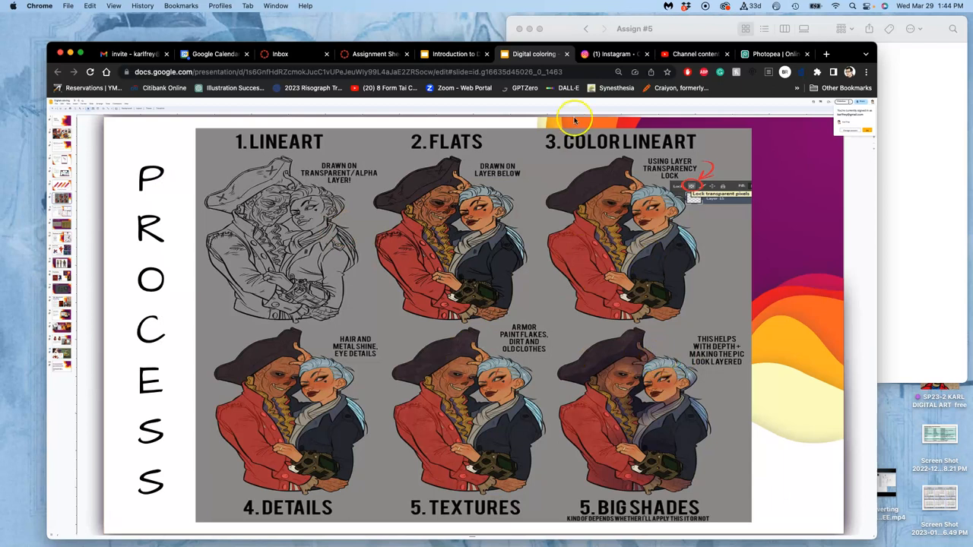
Switch to the Introduction to Digital Coloring deck's 'The Steps of Digital Coloring' slide.
click(452, 54)
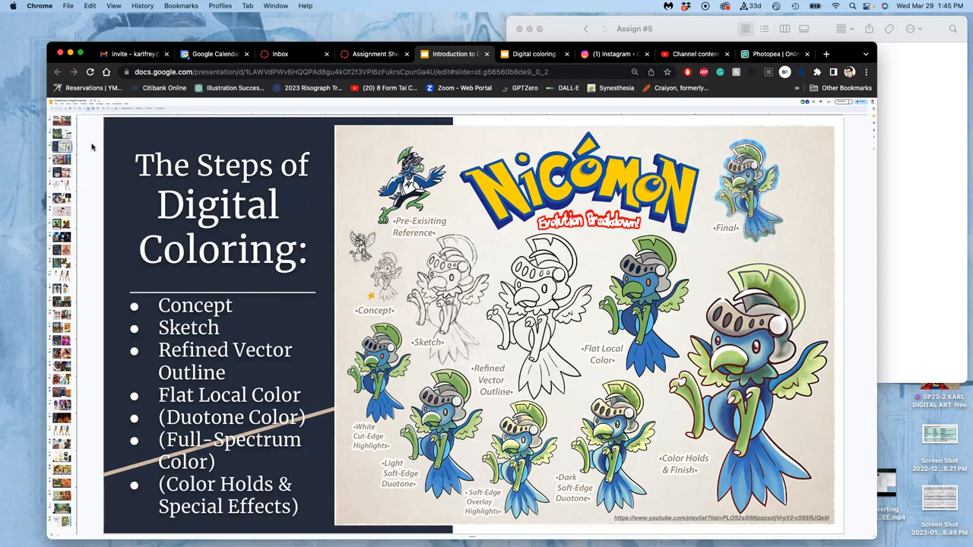
mouse_move(546, 325)
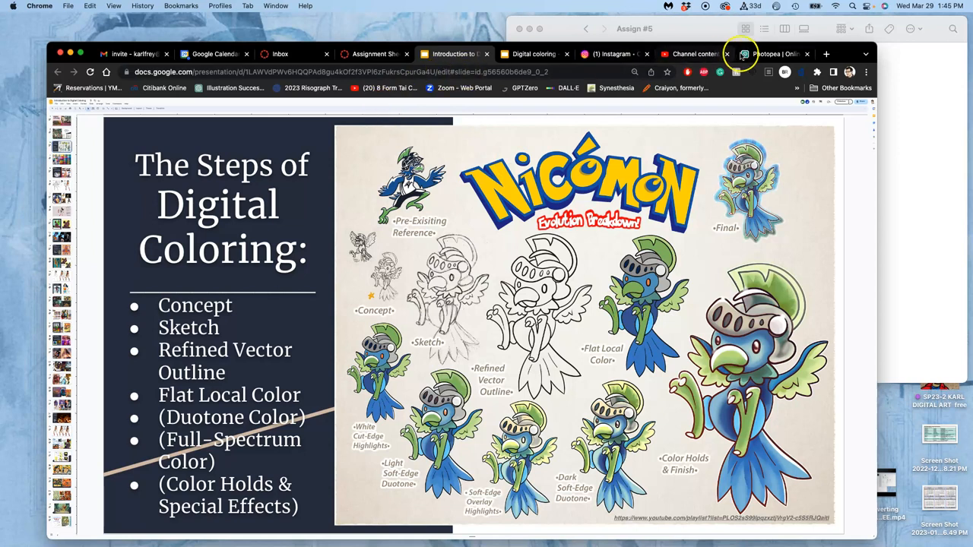
Glance at the Photopea line-art layers, then return to the Digital coloring PROCESS slide.
click(775, 53)
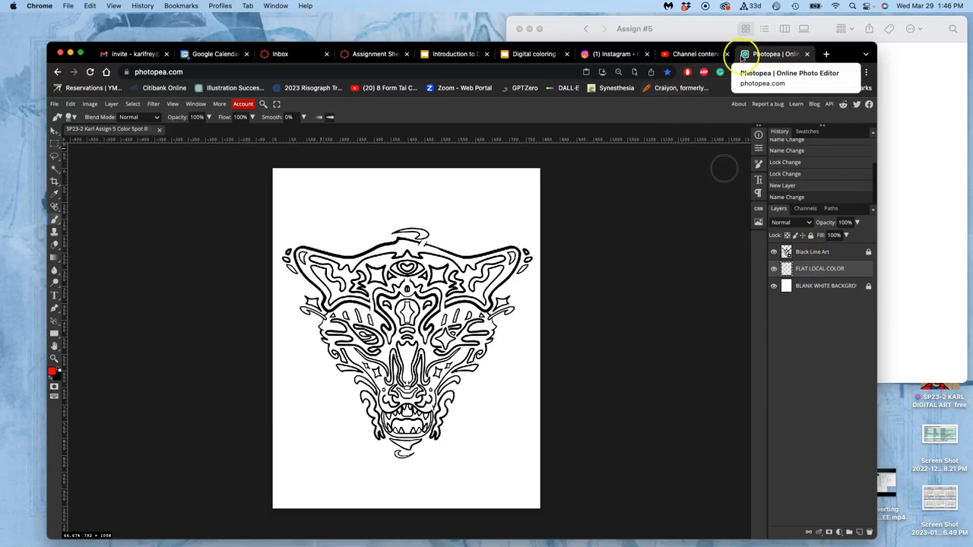
click(533, 54)
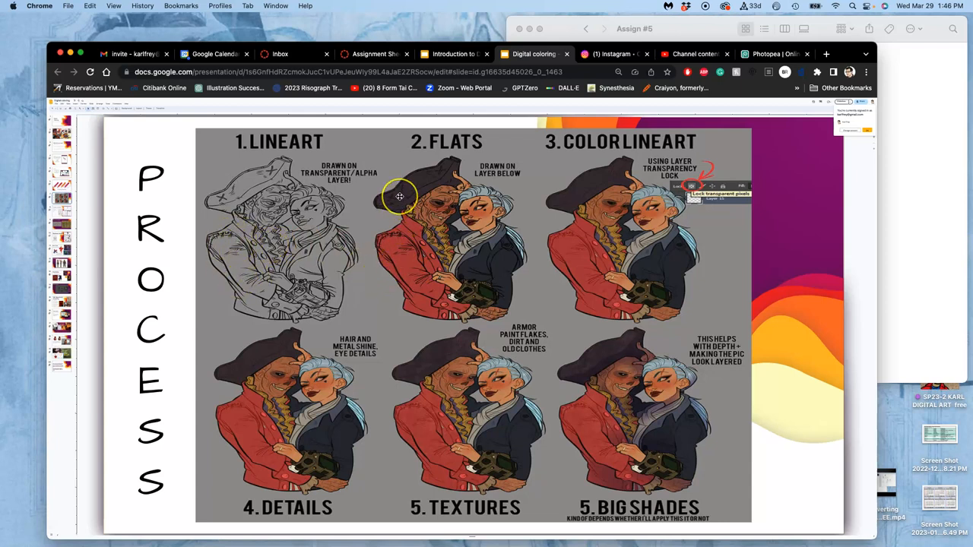
mouse_move(437, 196)
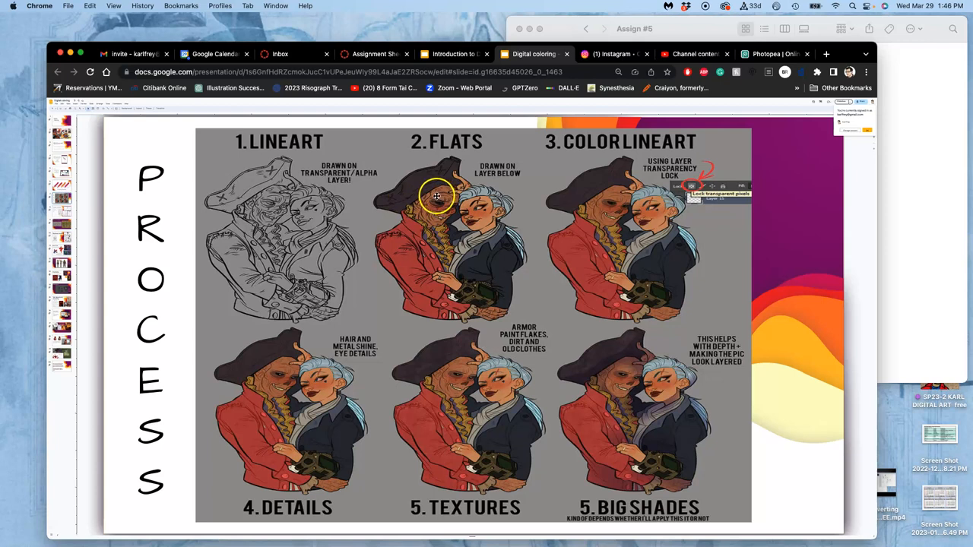
mouse_move(399, 253)
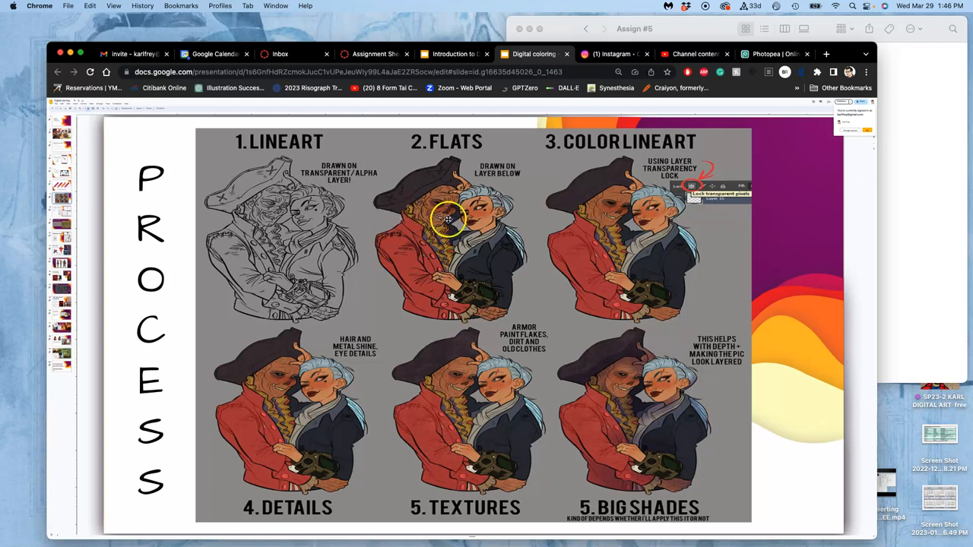
mouse_move(439, 211)
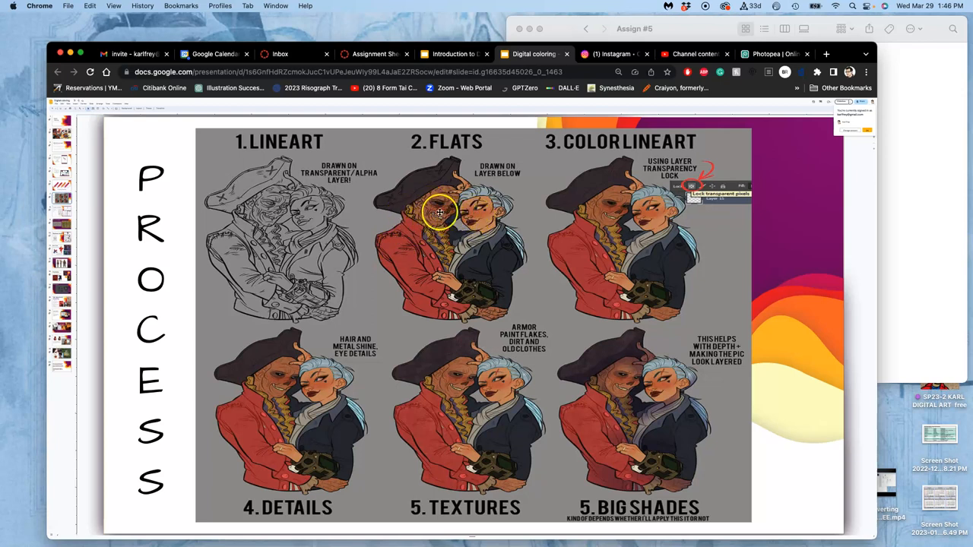
mouse_move(433, 215)
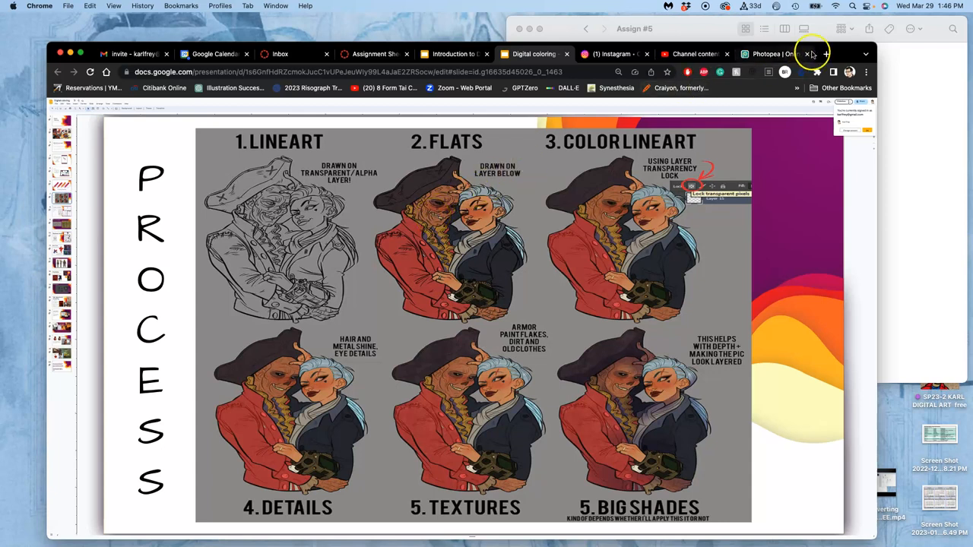
Search Google for 'charlie brown' and open the Wikipedia result's link options.
click(826, 54)
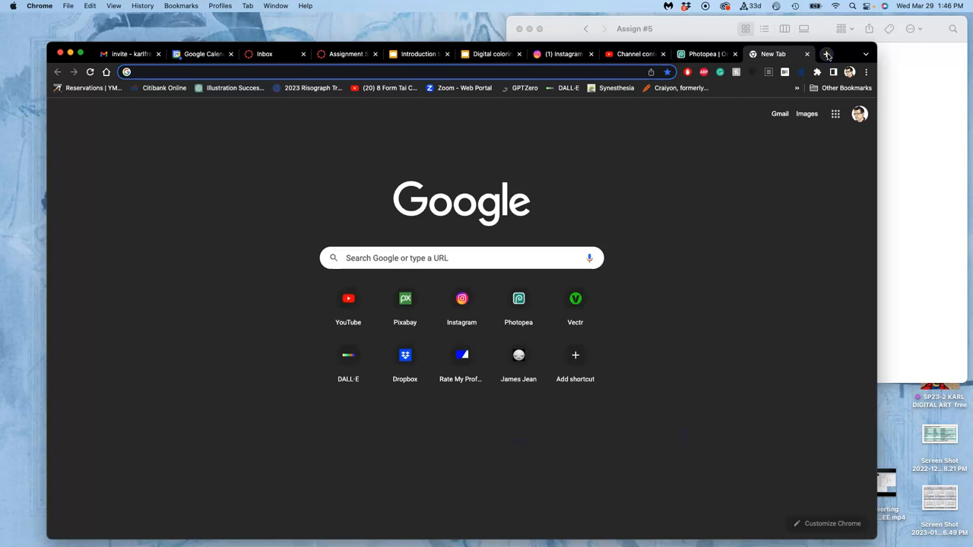
text(charlie brown)
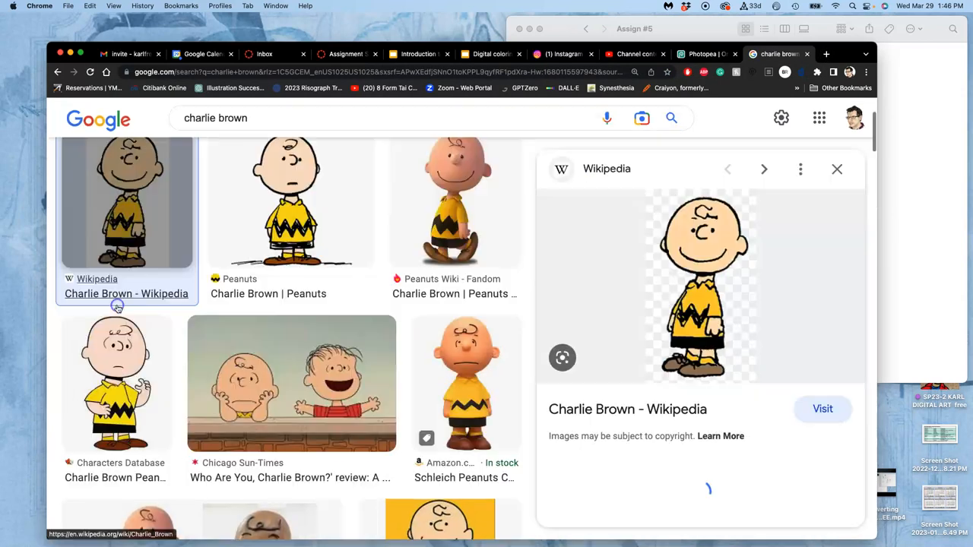
right_click(699, 285)
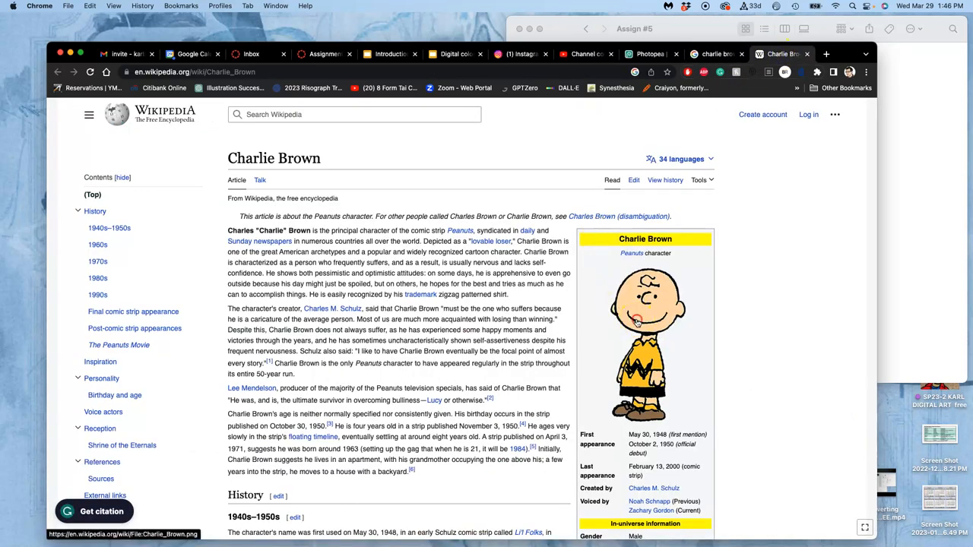
Open the Charlie Brown image in its own tab and browse the image results.
right_click(639, 319)
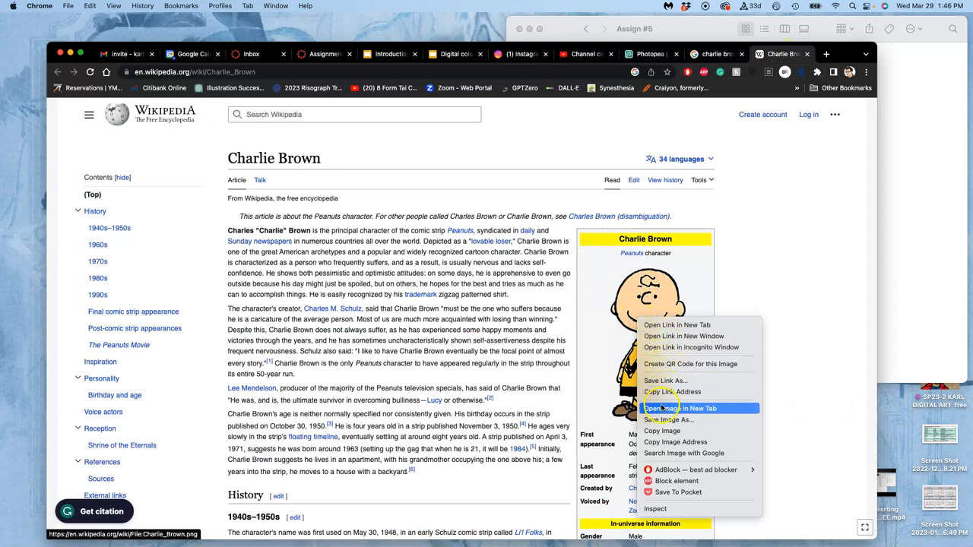
click(680, 408)
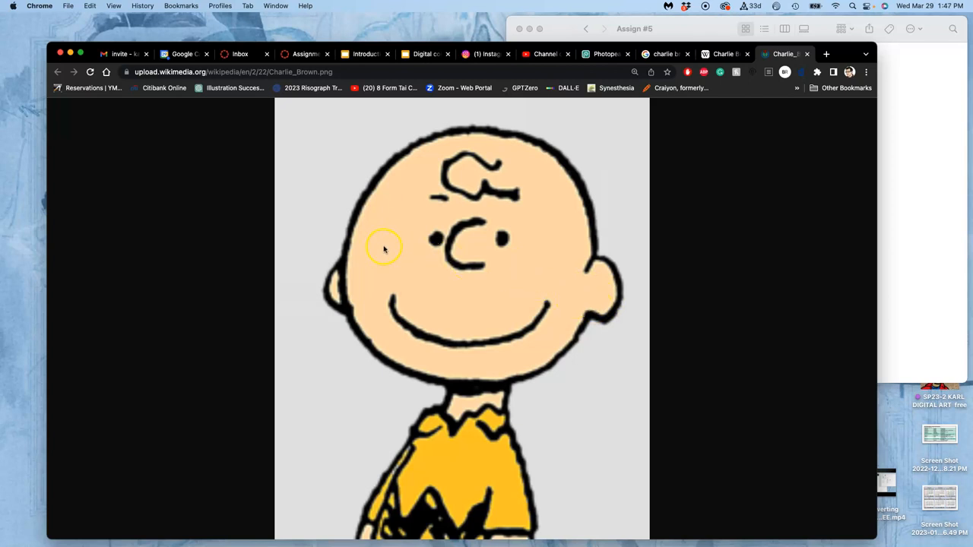
mouse_move(391, 304)
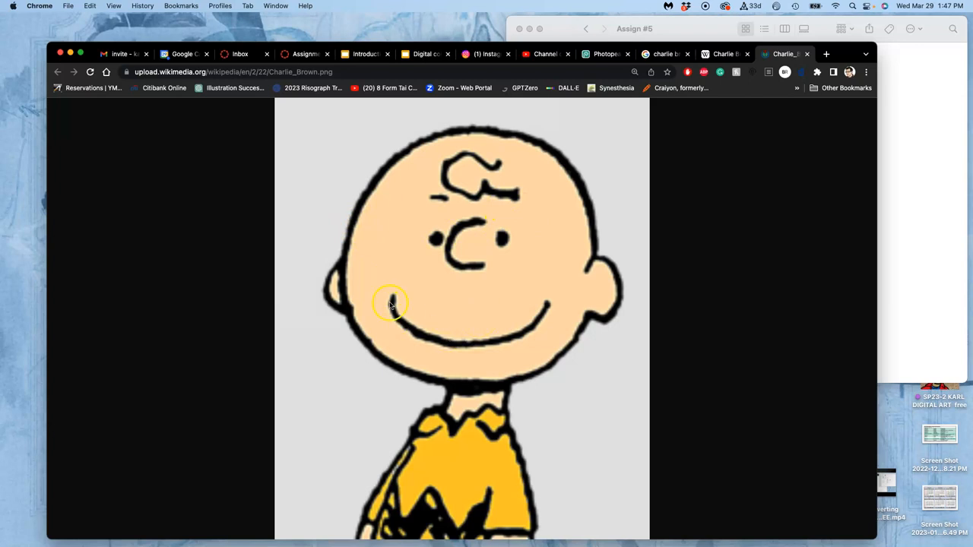
mouse_move(459, 363)
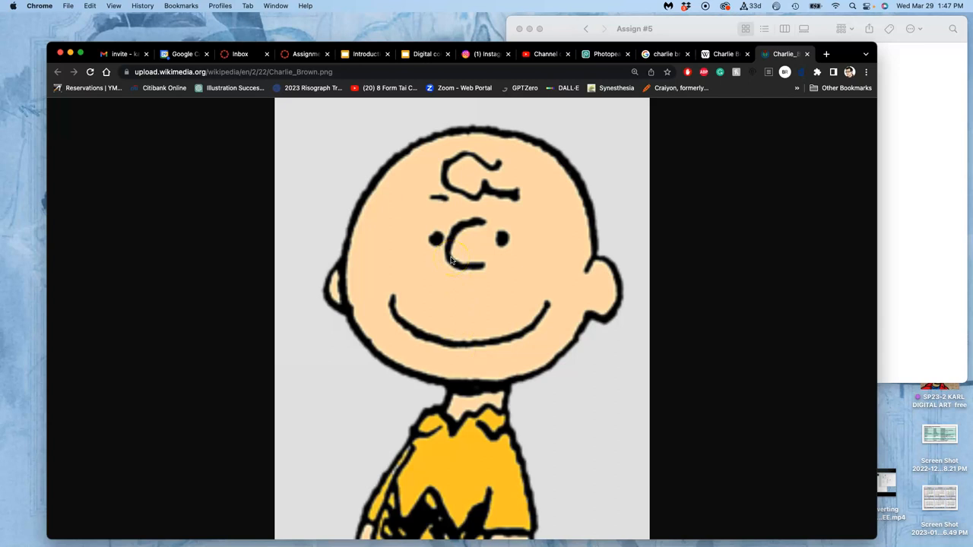
click(460, 266)
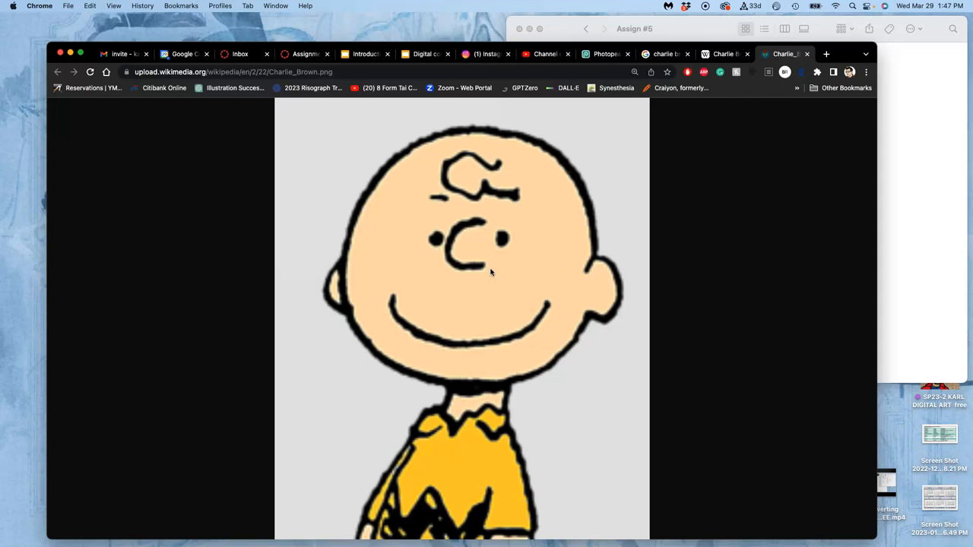
scroll(down, 3)
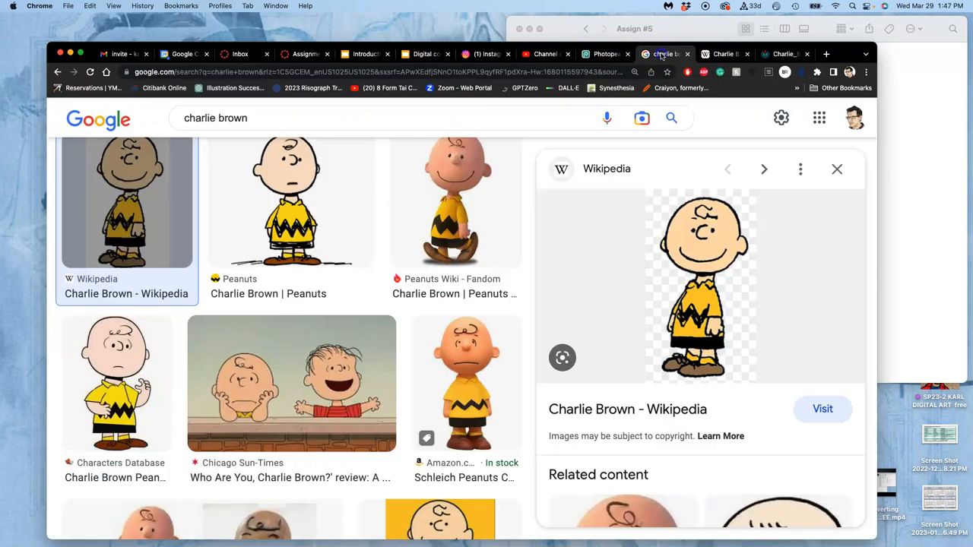
Open the Peanuts Wiki Charlie Brown page in a new tab, skim it, then view the 3D image.
click(455, 203)
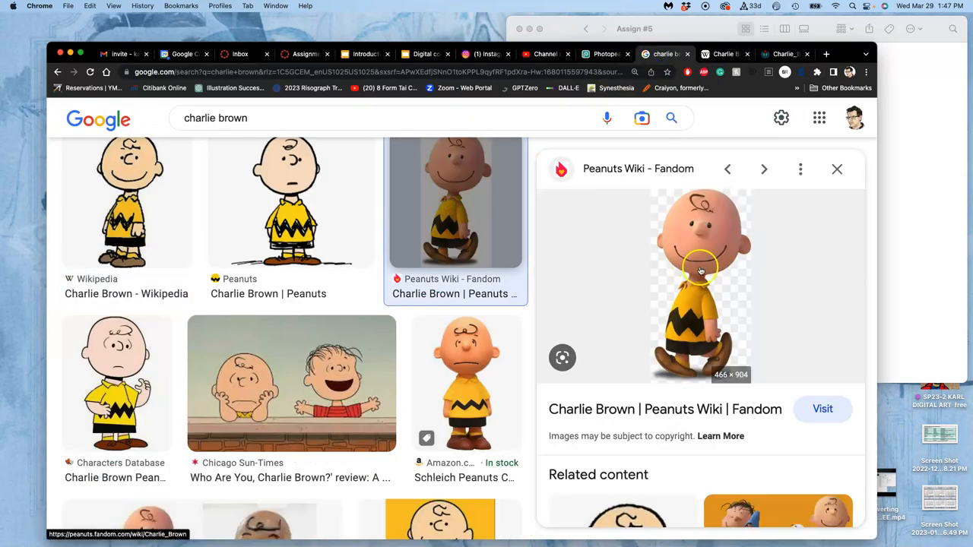
right_click(700, 272)
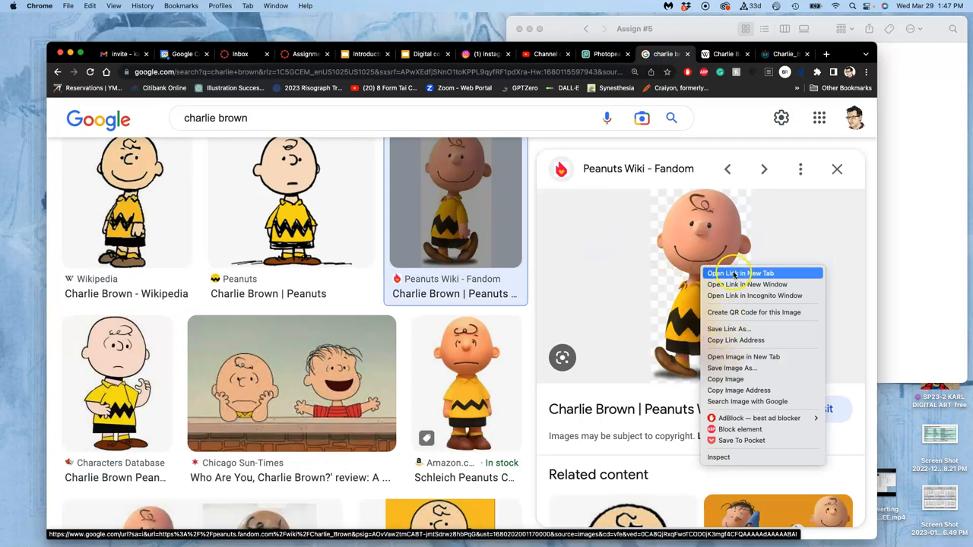
click(740, 273)
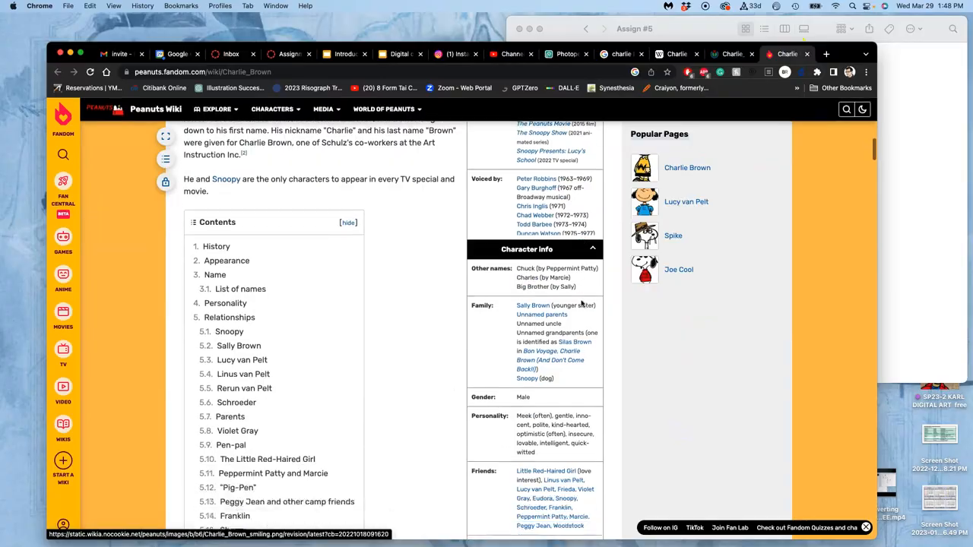
scroll(down, 3)
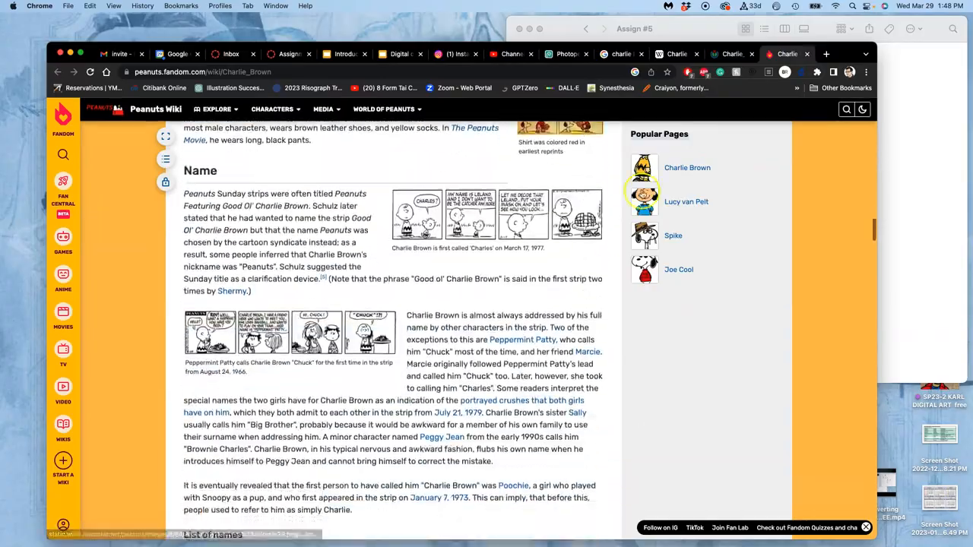
scroll(down, 3)
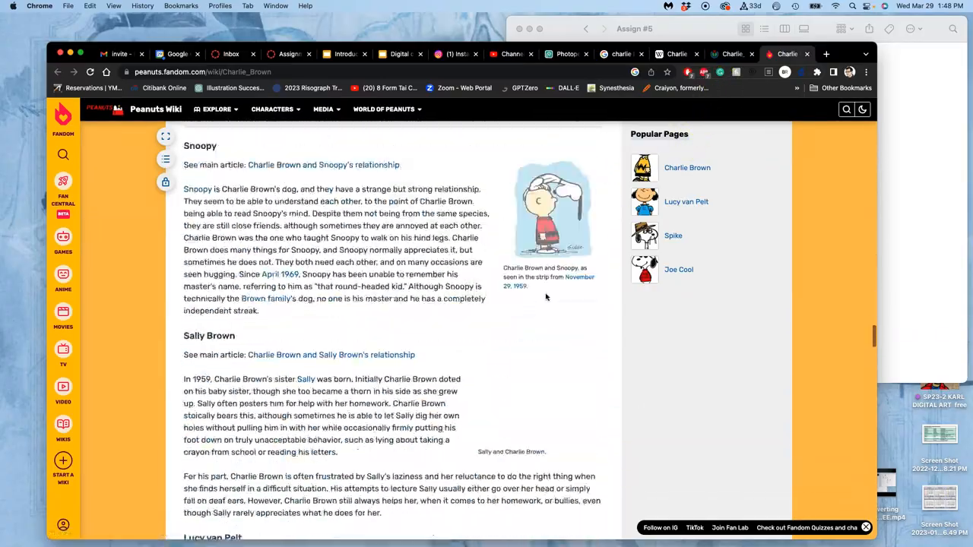
scroll(down, 3)
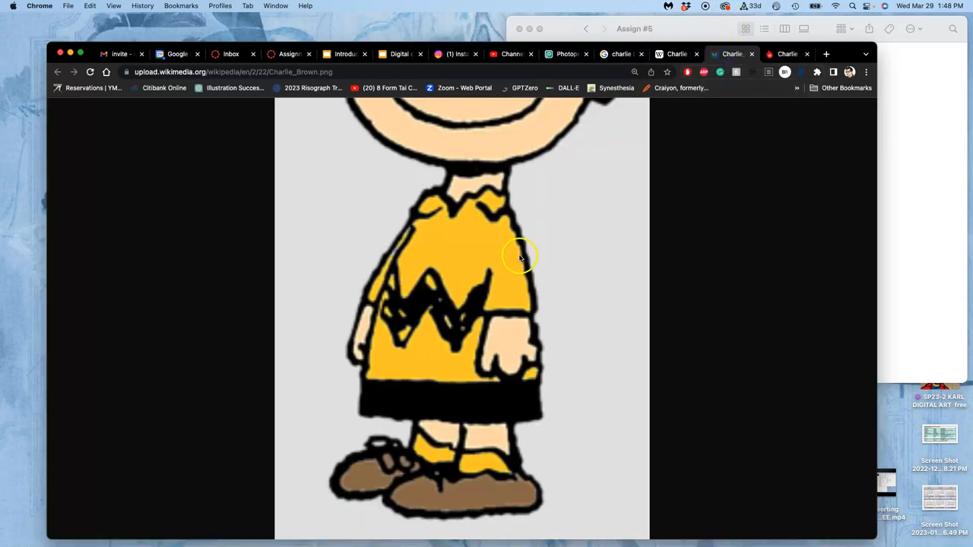
click(620, 54)
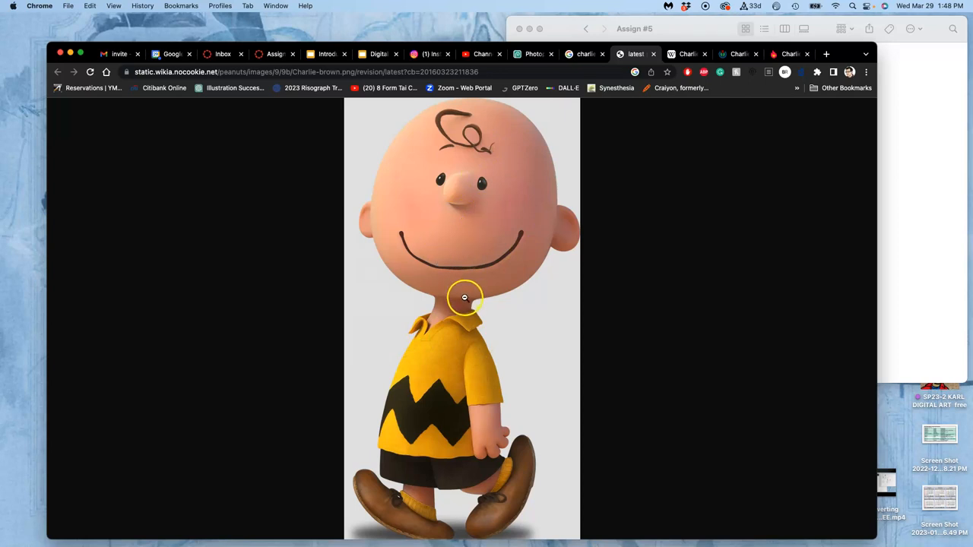
mouse_move(517, 232)
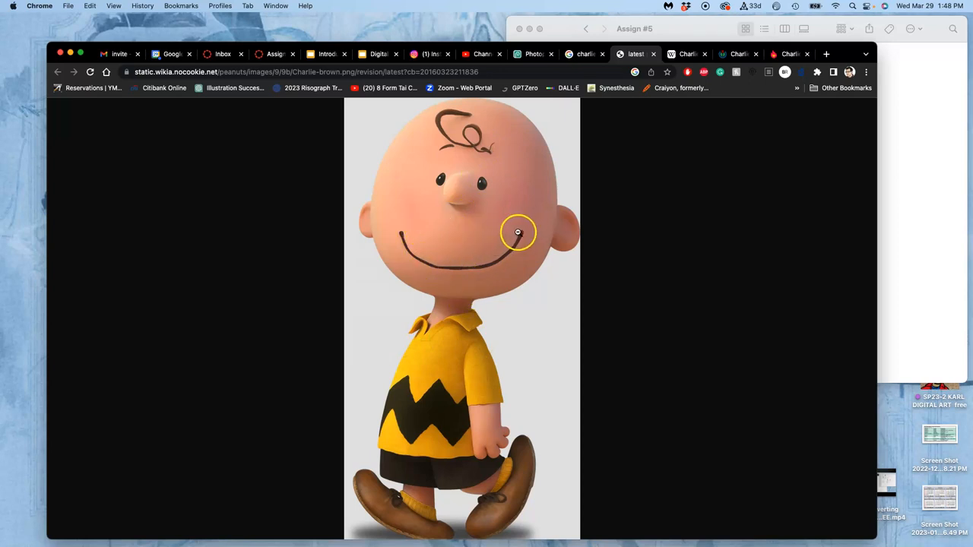
mouse_move(410, 165)
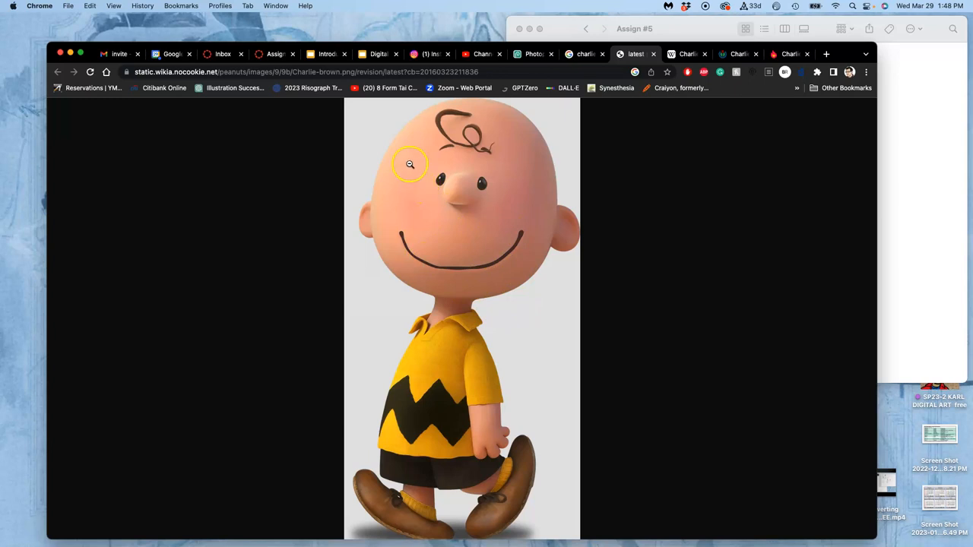
mouse_move(428, 160)
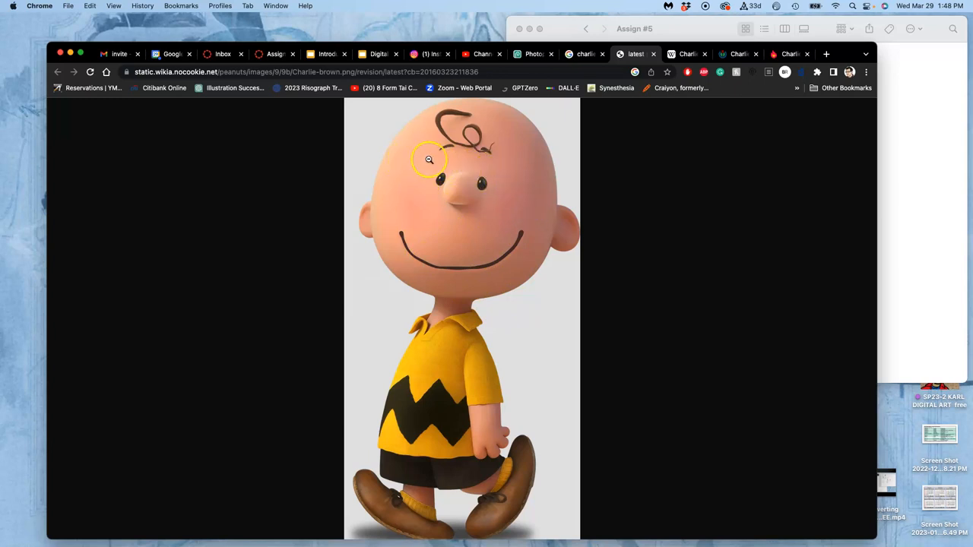
mouse_move(510, 227)
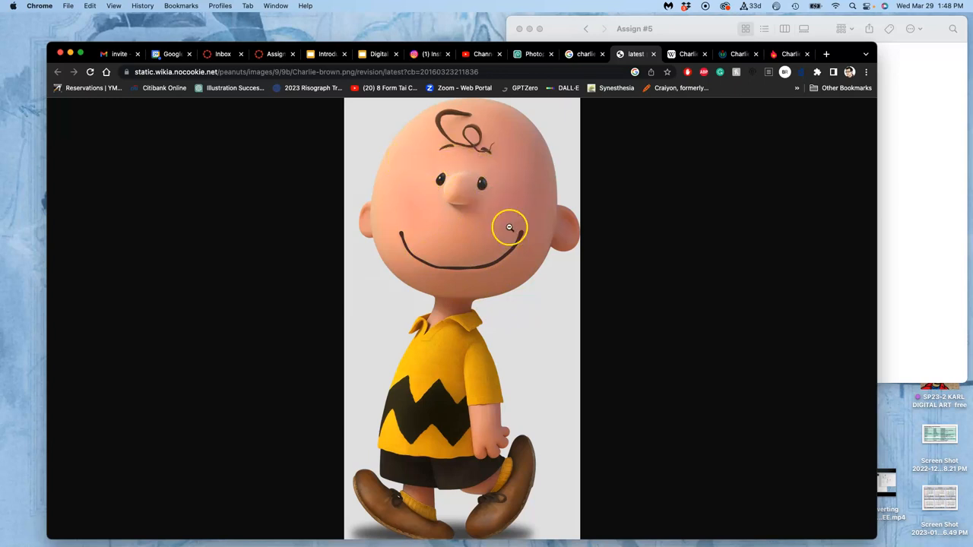
mouse_move(400, 143)
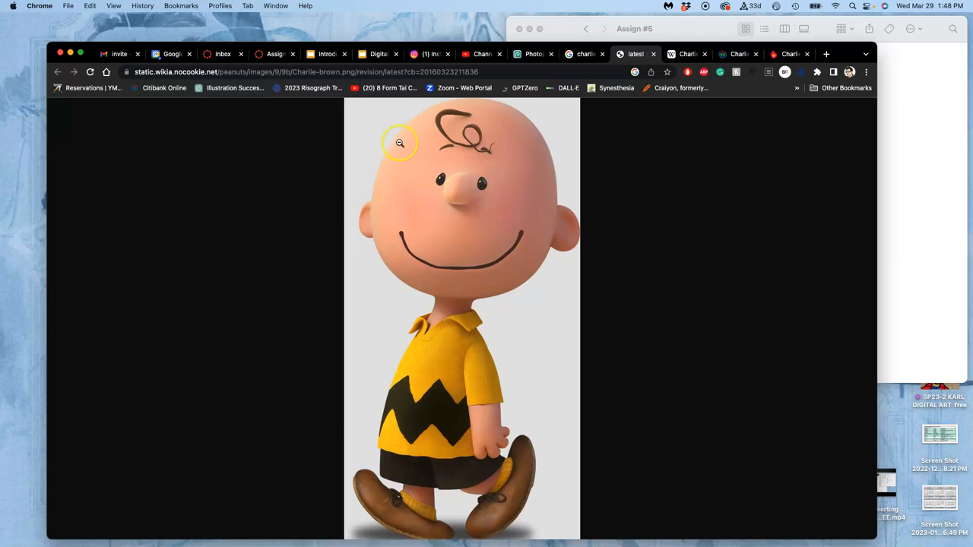
mouse_move(510, 202)
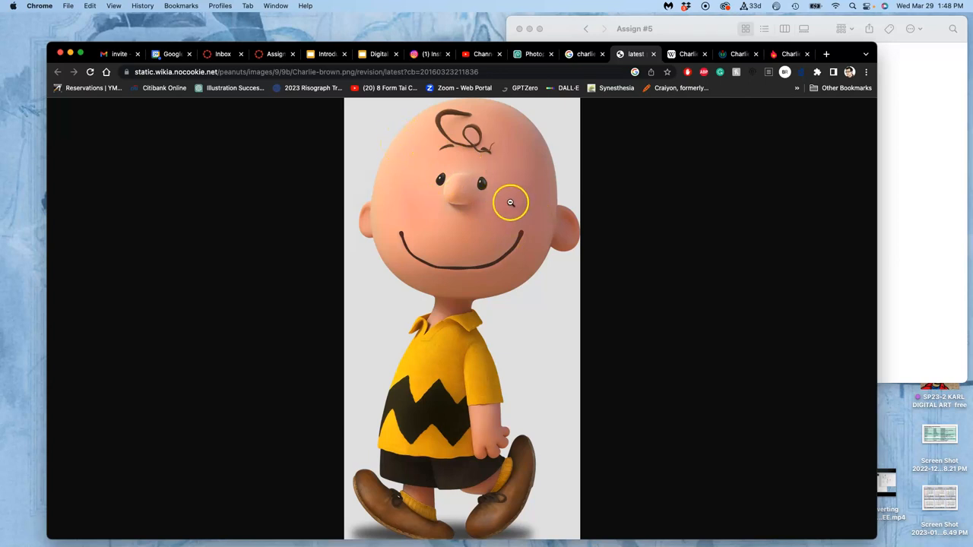
mouse_move(536, 217)
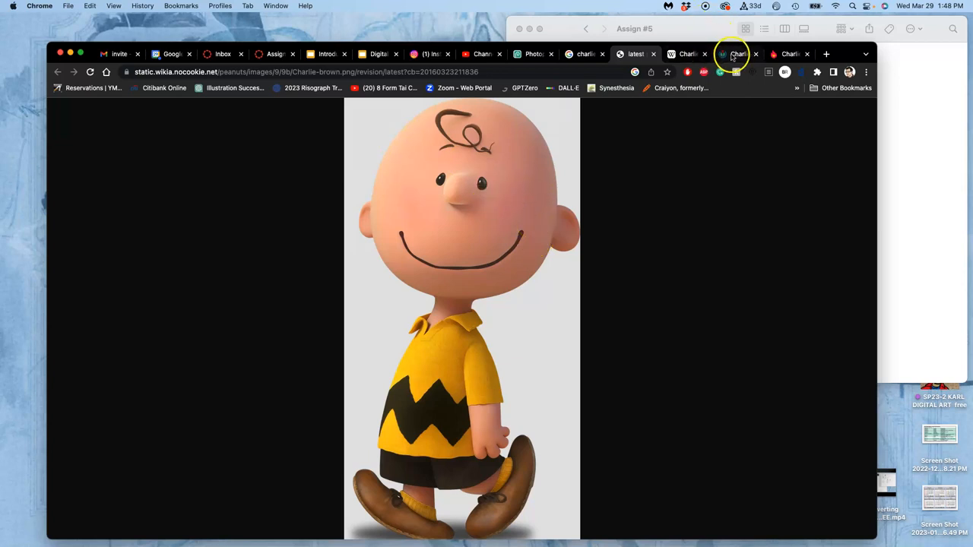
click(735, 54)
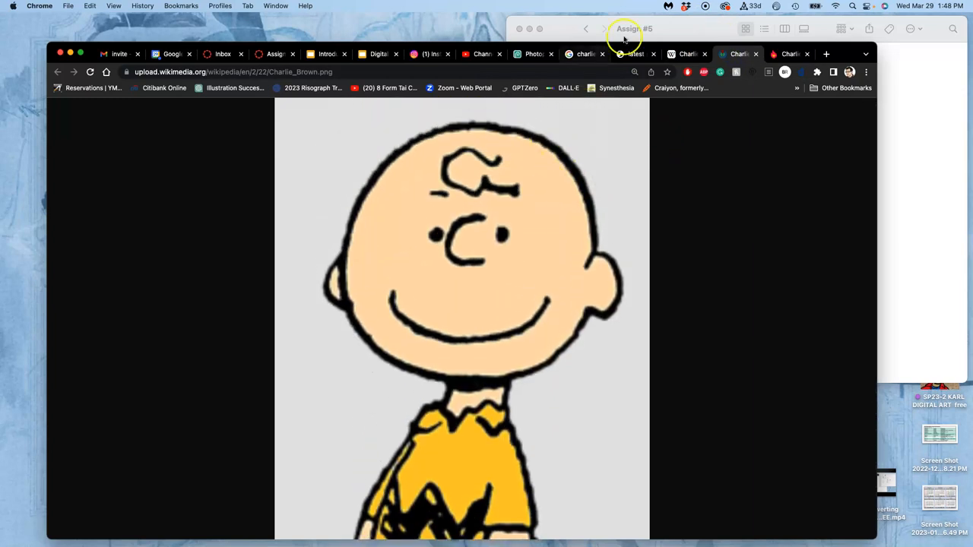
mouse_move(637, 53)
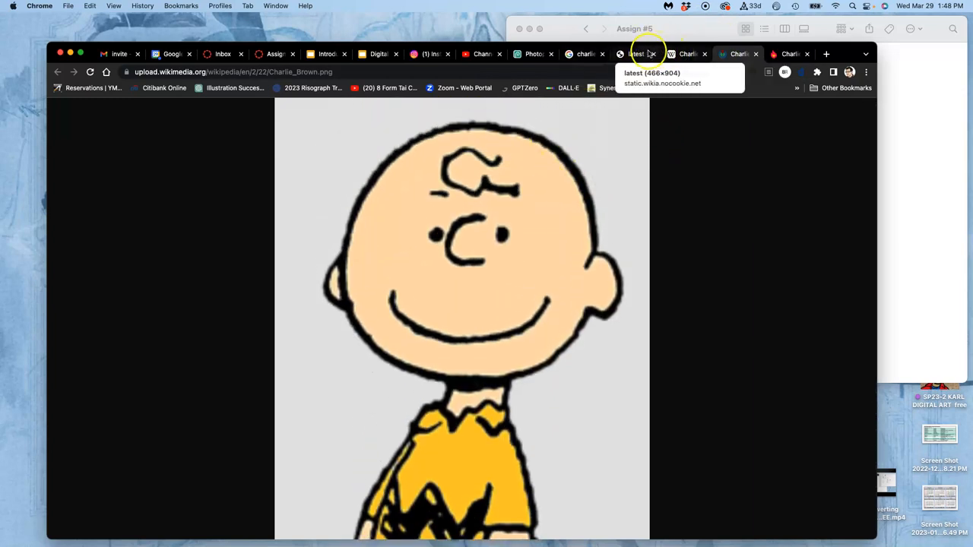
click(635, 54)
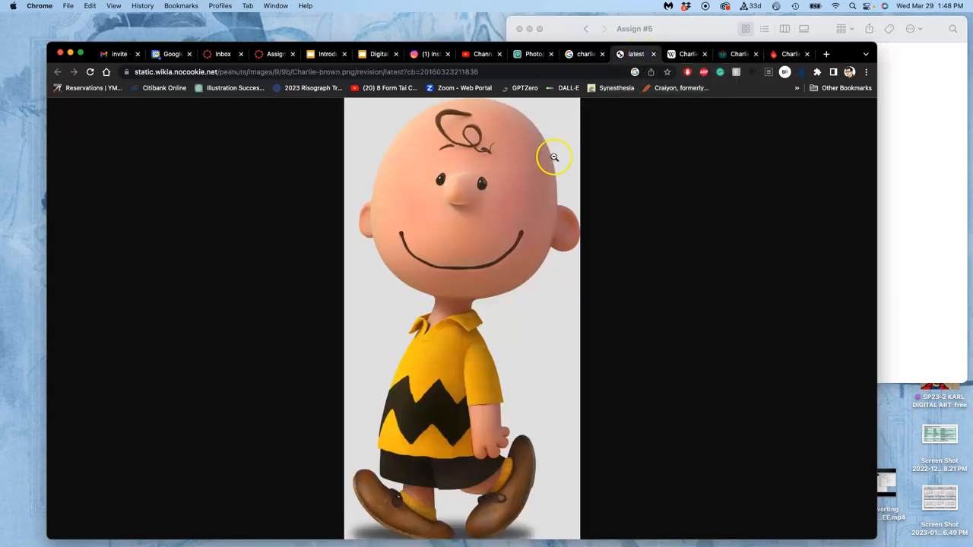
mouse_move(446, 344)
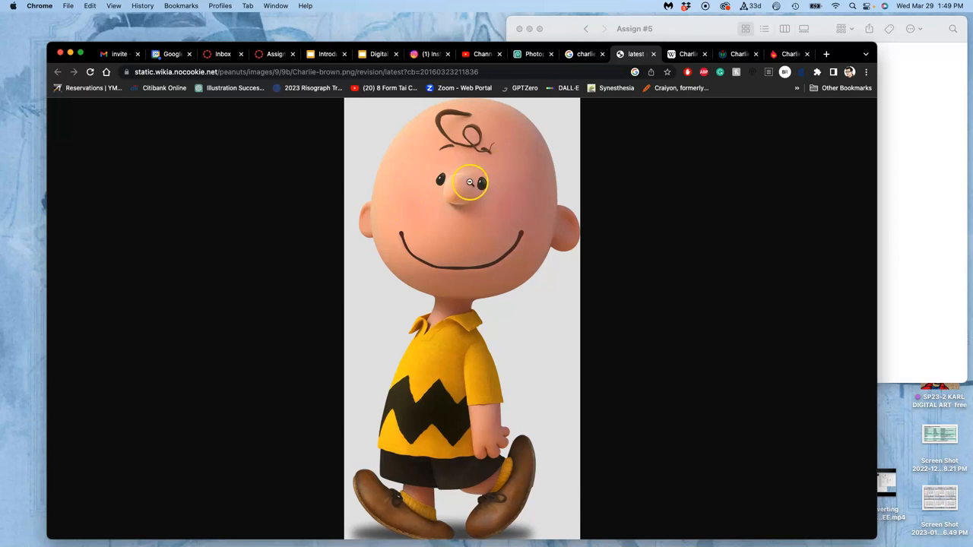
mouse_move(420, 359)
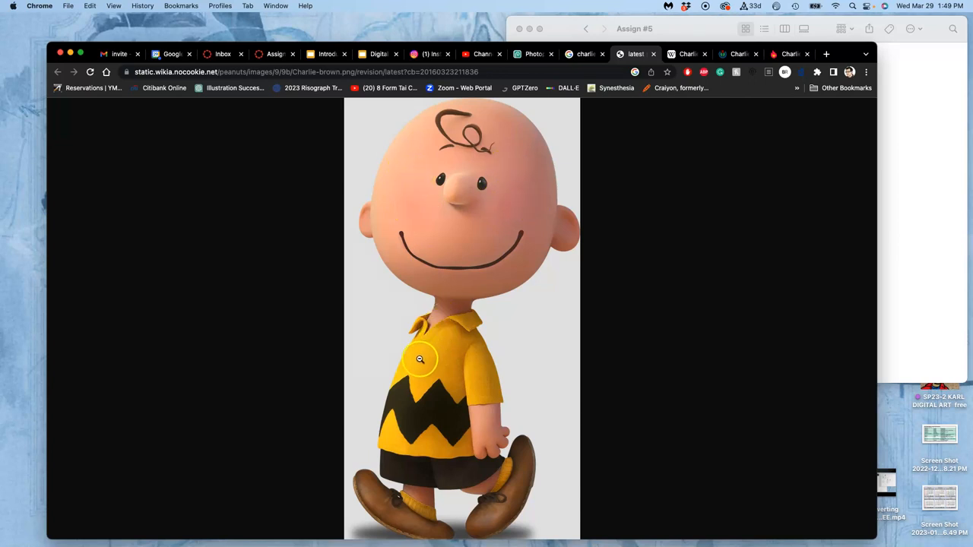
mouse_move(465, 374)
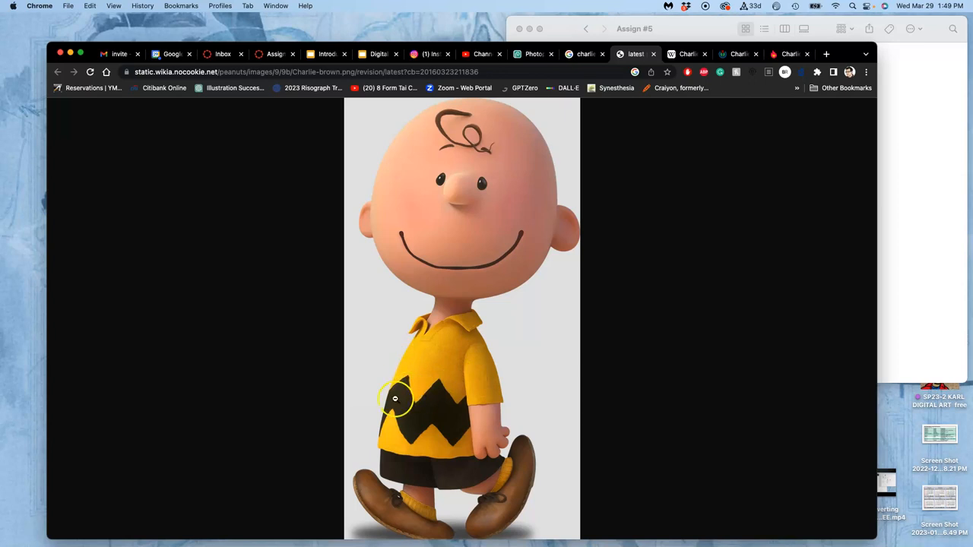
mouse_move(449, 379)
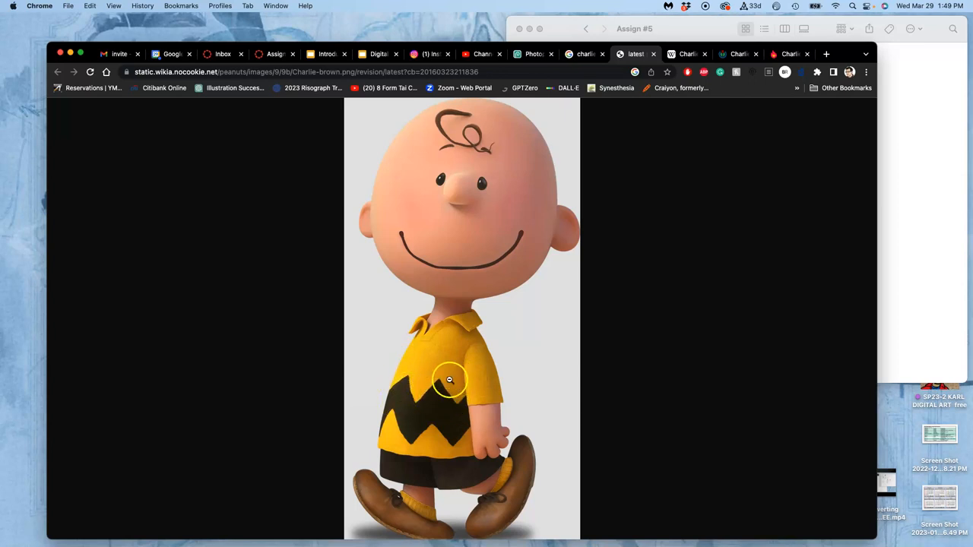
mouse_move(443, 363)
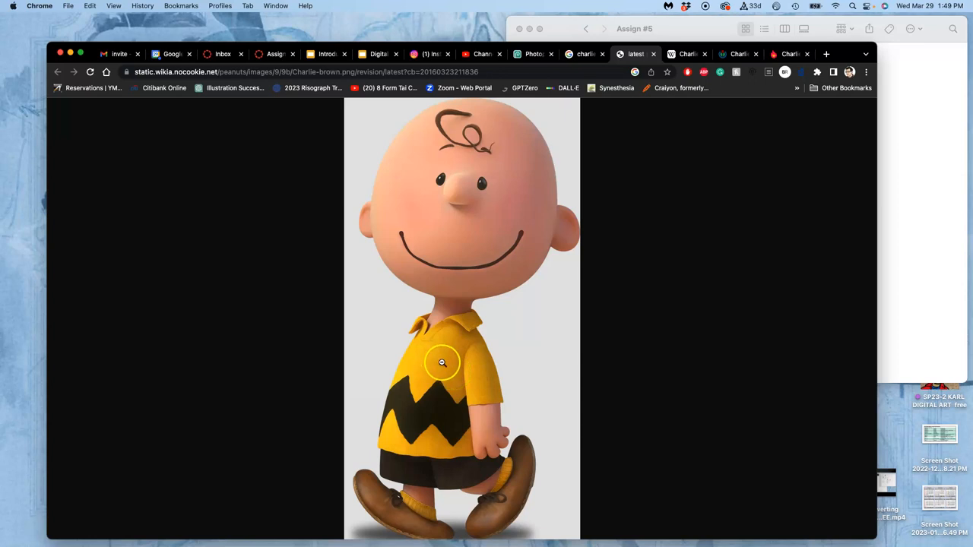
mouse_move(442, 362)
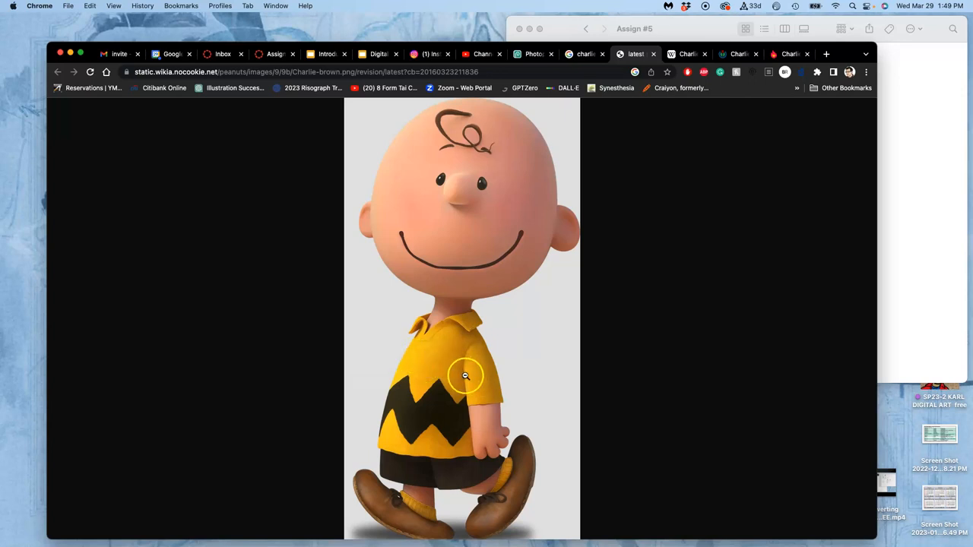
mouse_move(423, 361)
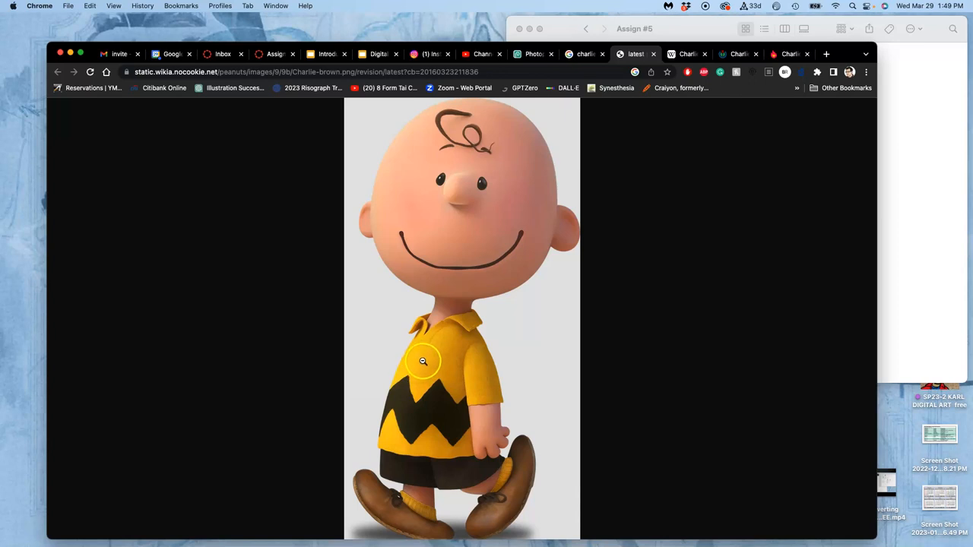
mouse_move(409, 494)
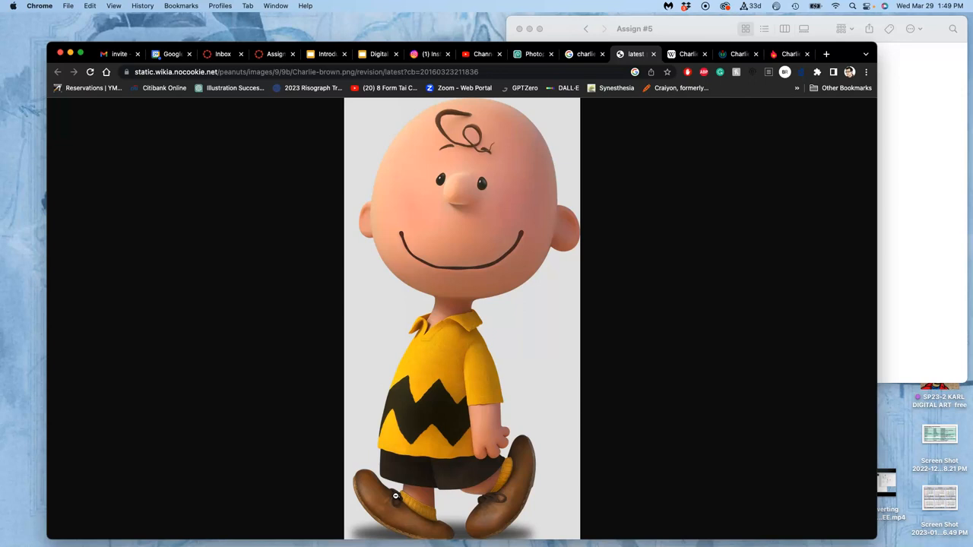
mouse_move(395, 462)
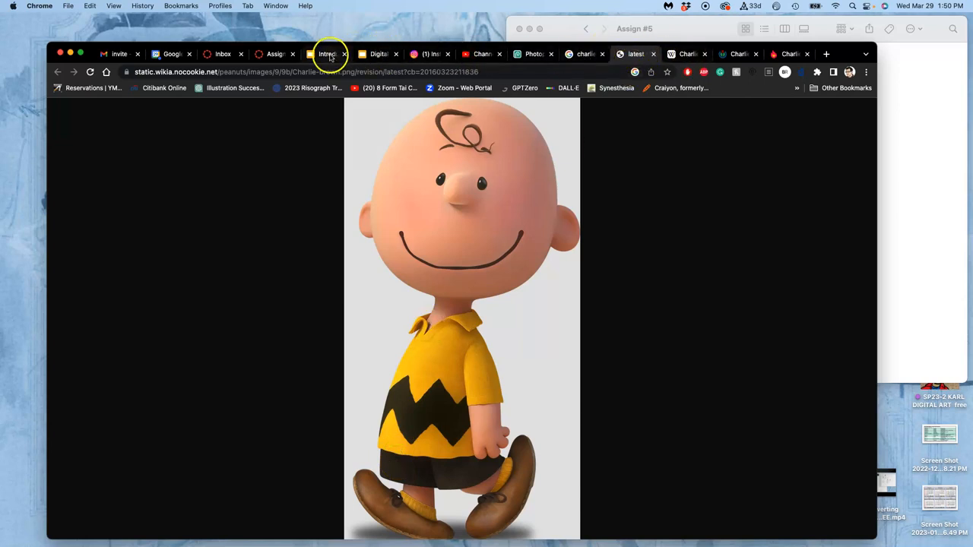
Switch to the Introduction deck's Steps of Digital Coloring slide with the Nicomon breakdown.
click(327, 54)
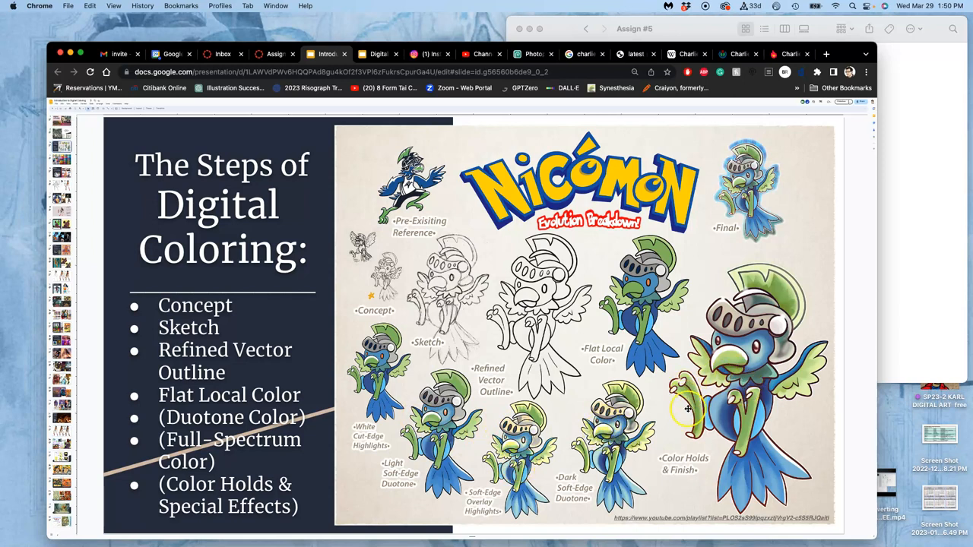
mouse_move(663, 388)
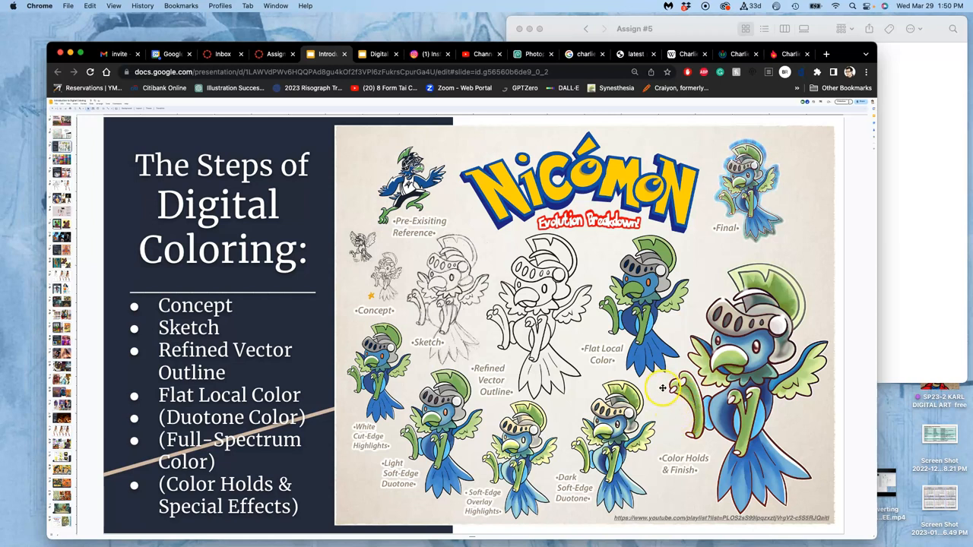
mouse_move(680, 384)
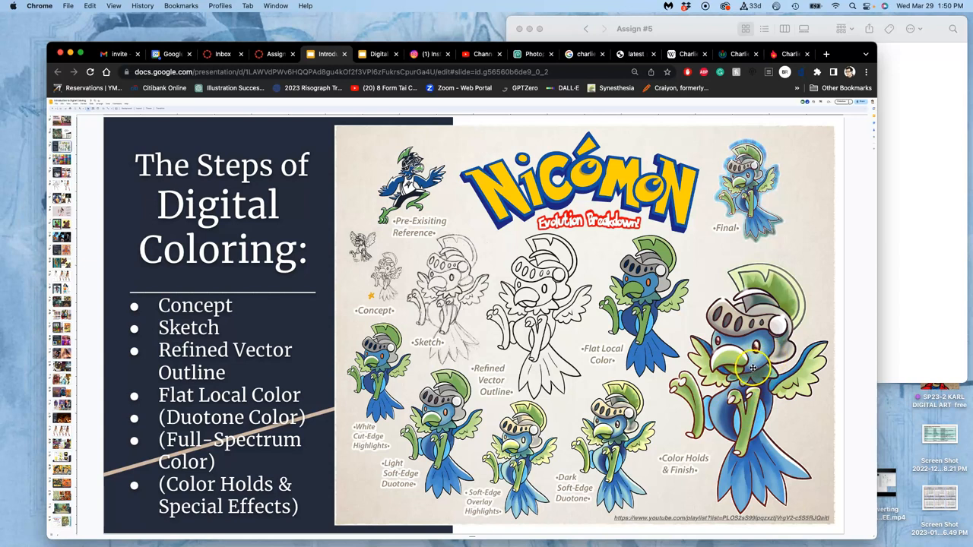
mouse_move(756, 331)
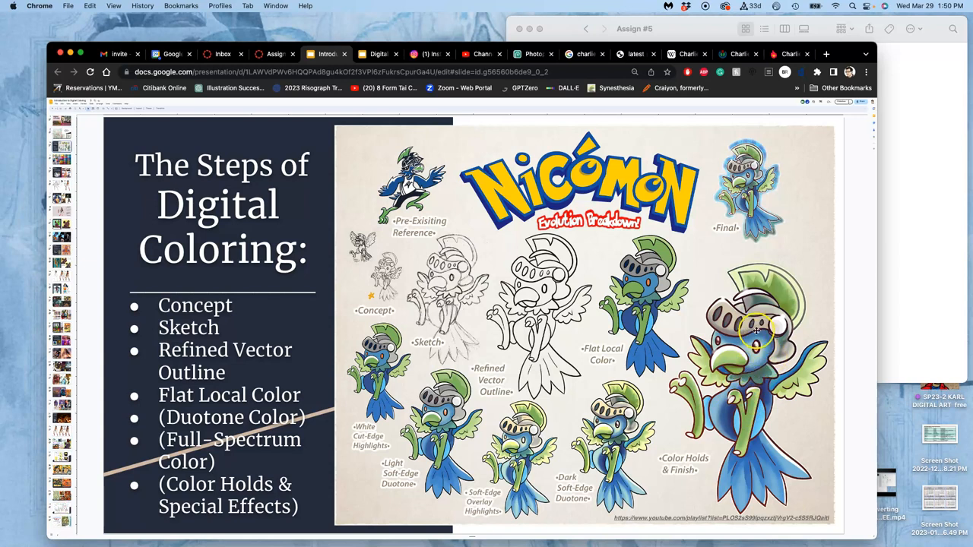
mouse_move(634, 479)
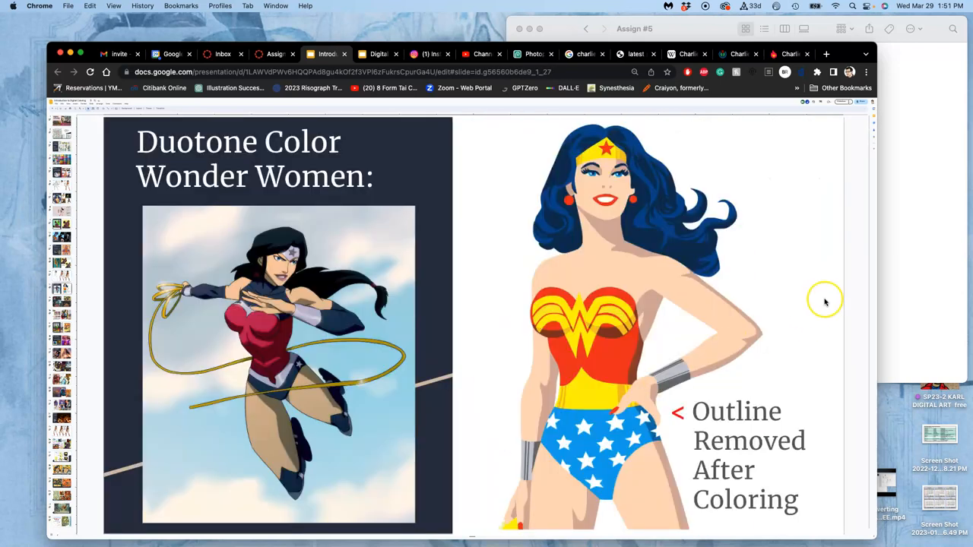
mouse_move(607, 242)
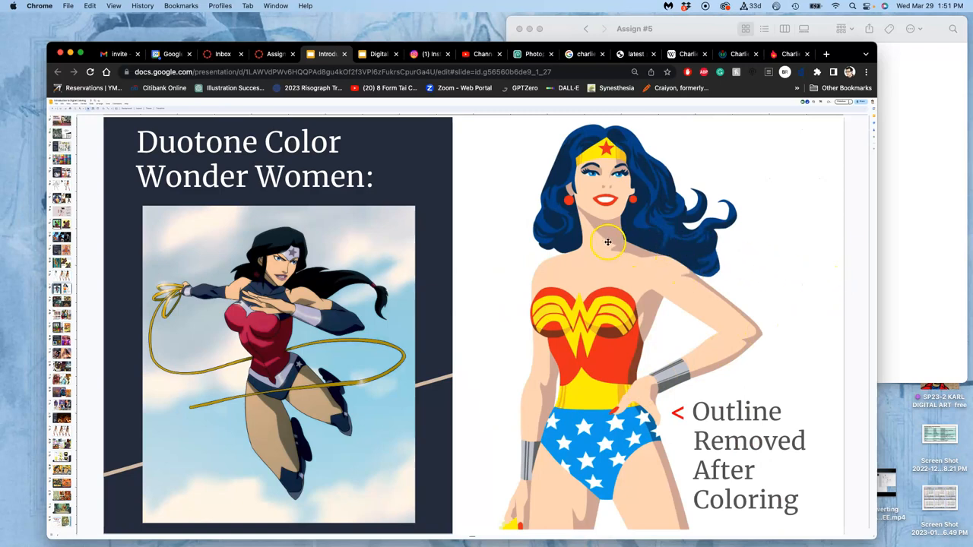
mouse_move(615, 259)
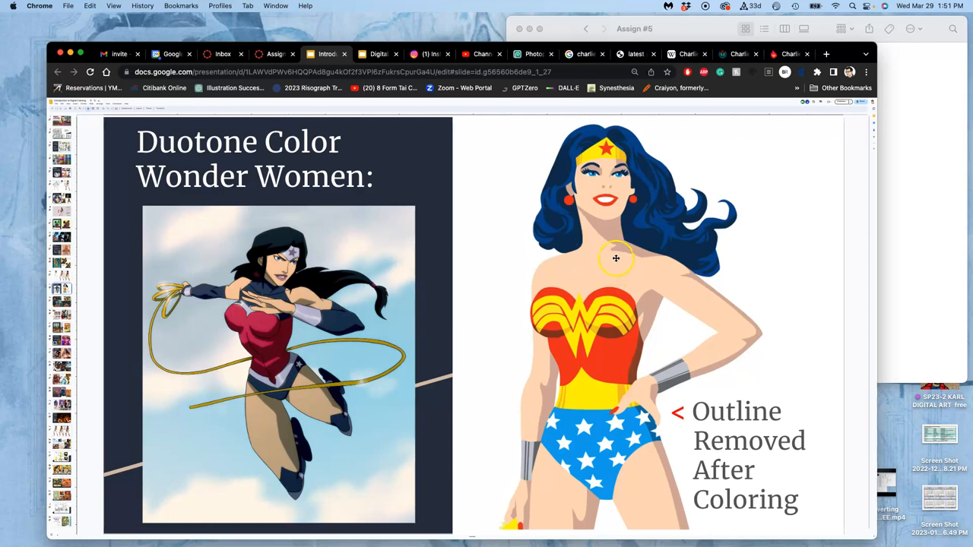
mouse_move(614, 350)
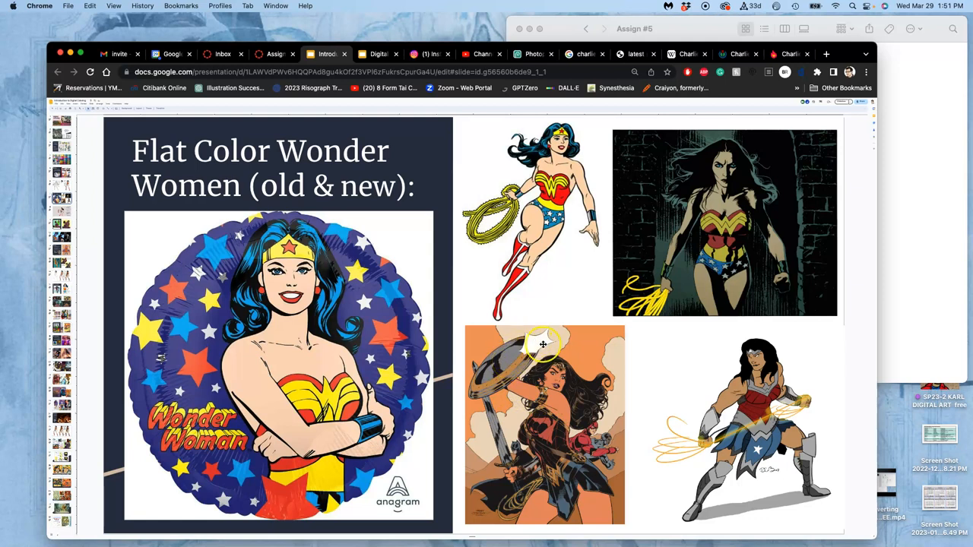
mouse_move(513, 358)
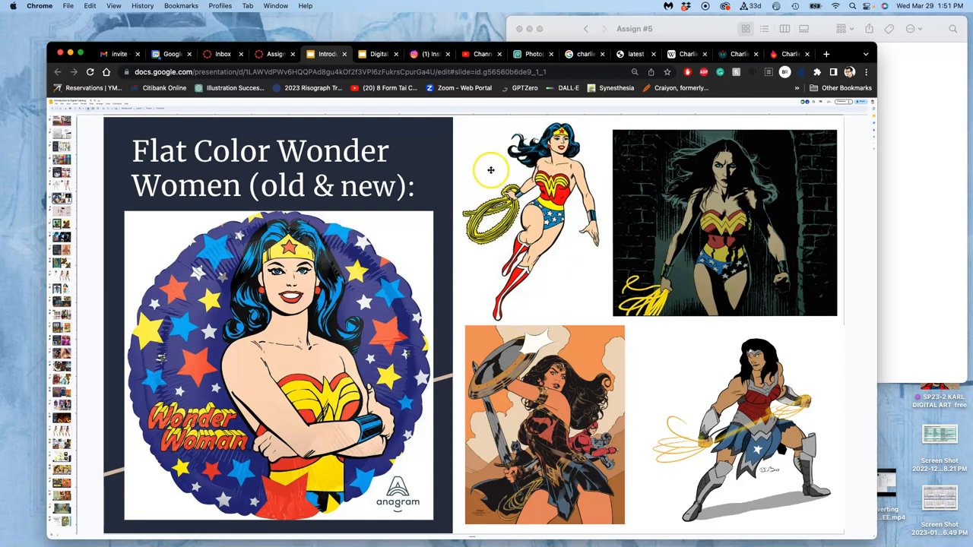
mouse_move(428, 310)
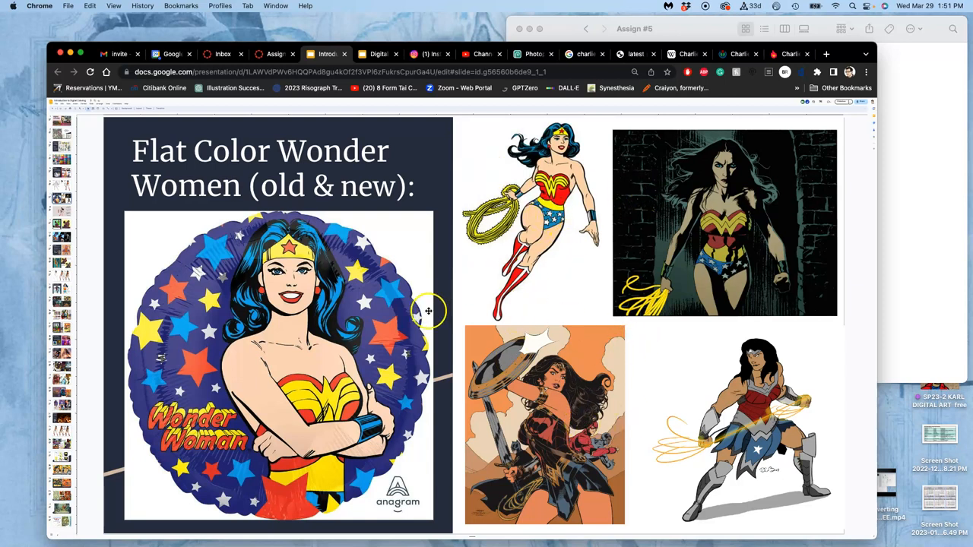